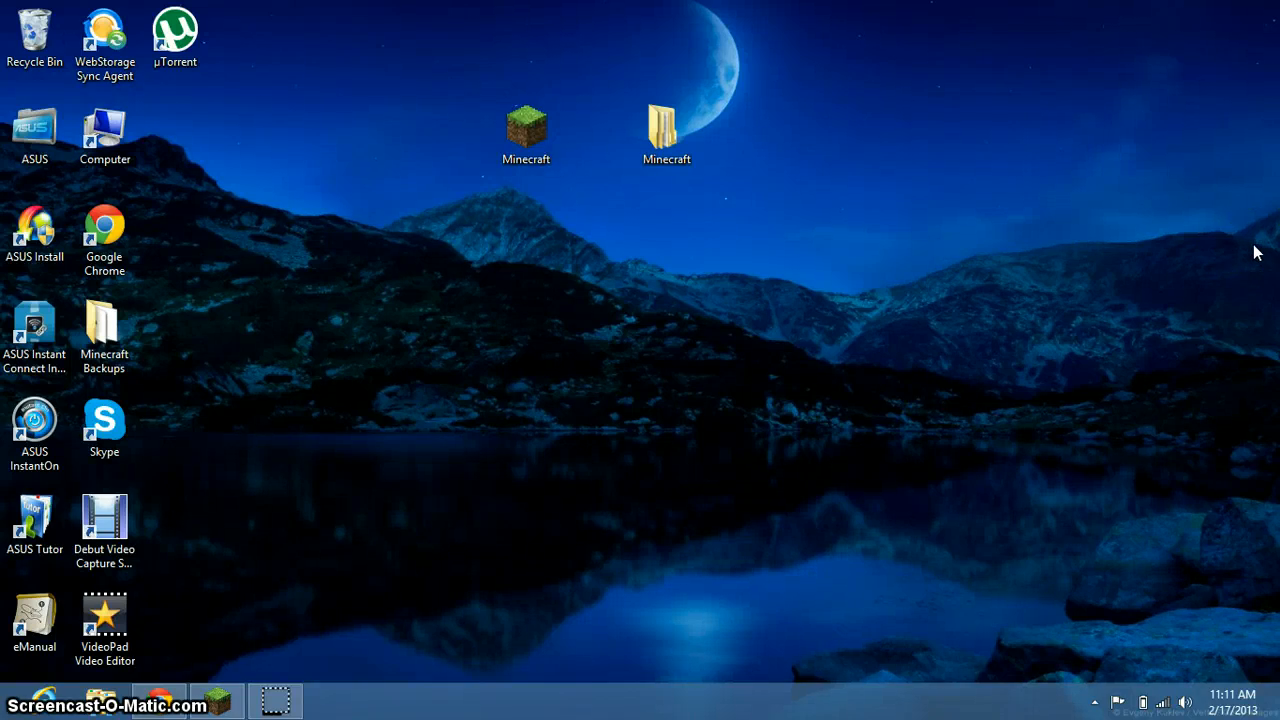
{"action": "mouse_move", "coordinate": [1256, 248]}
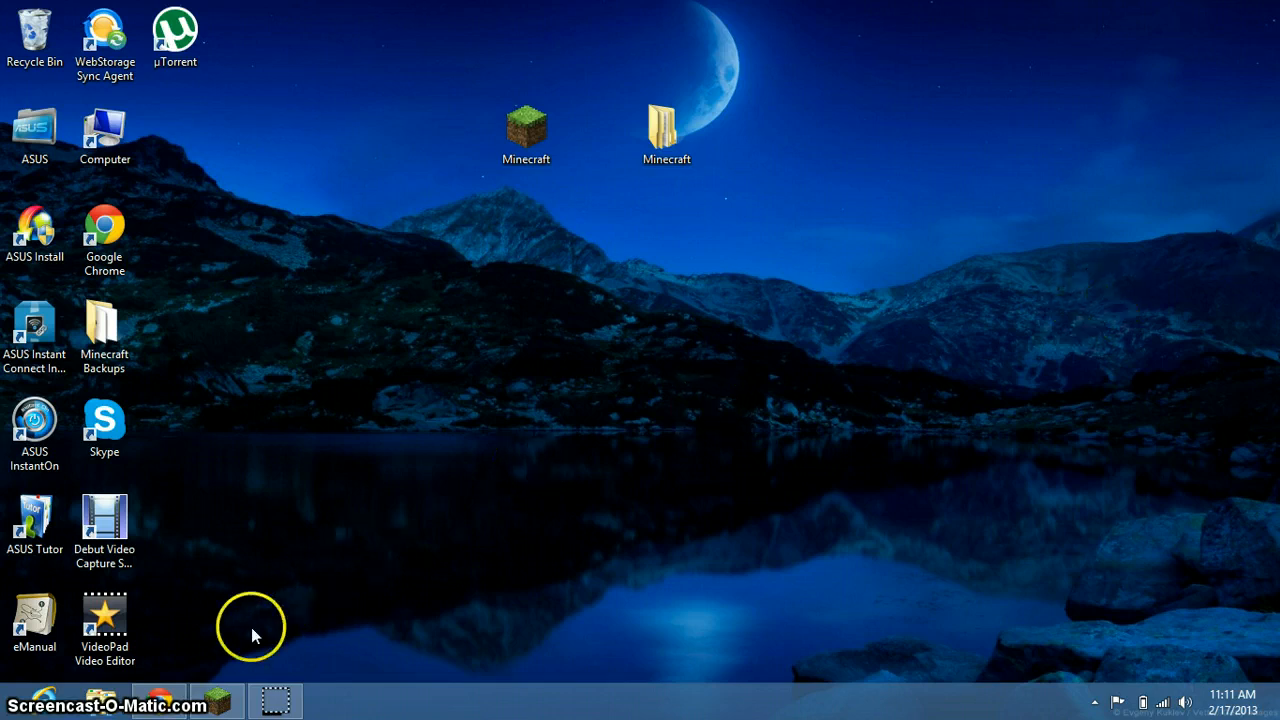
{"action": "mouse_move", "coordinate": [176, 670]}
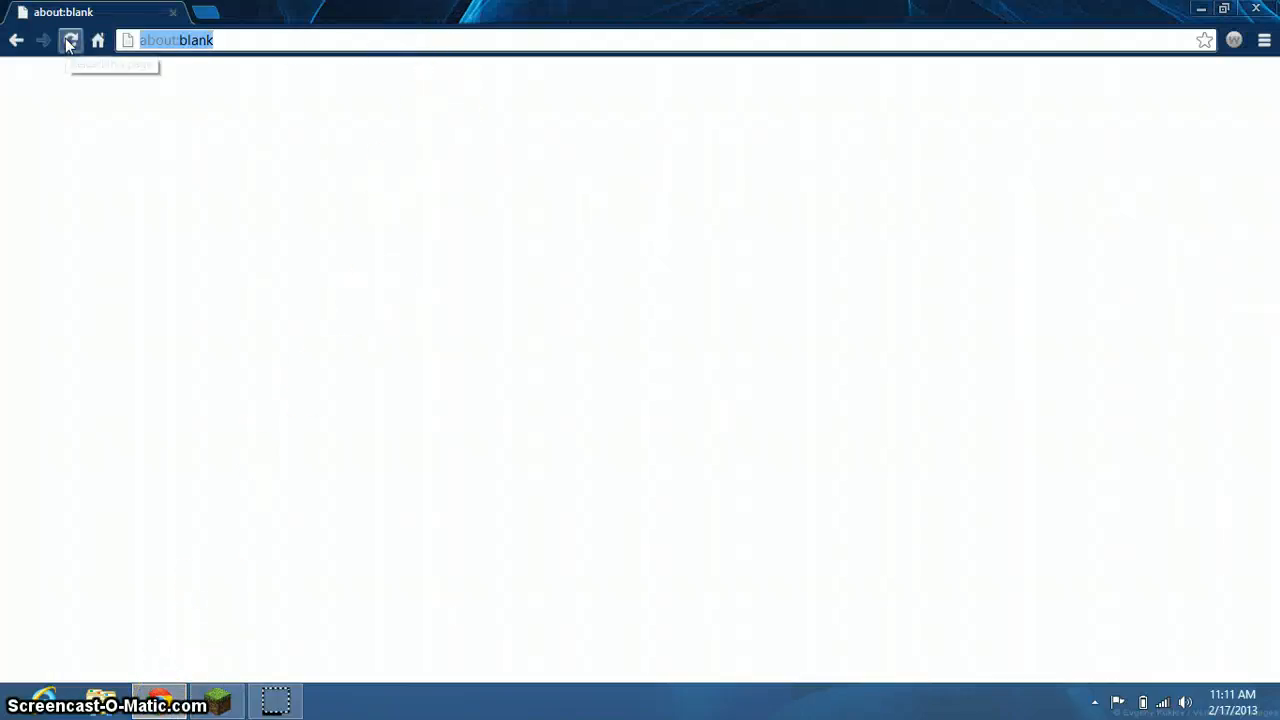
Step: Navigate Chrome to minecraftskins.com to load The Skindex skins gallery
{"action": "type", "text": "minecraftforum.net"}
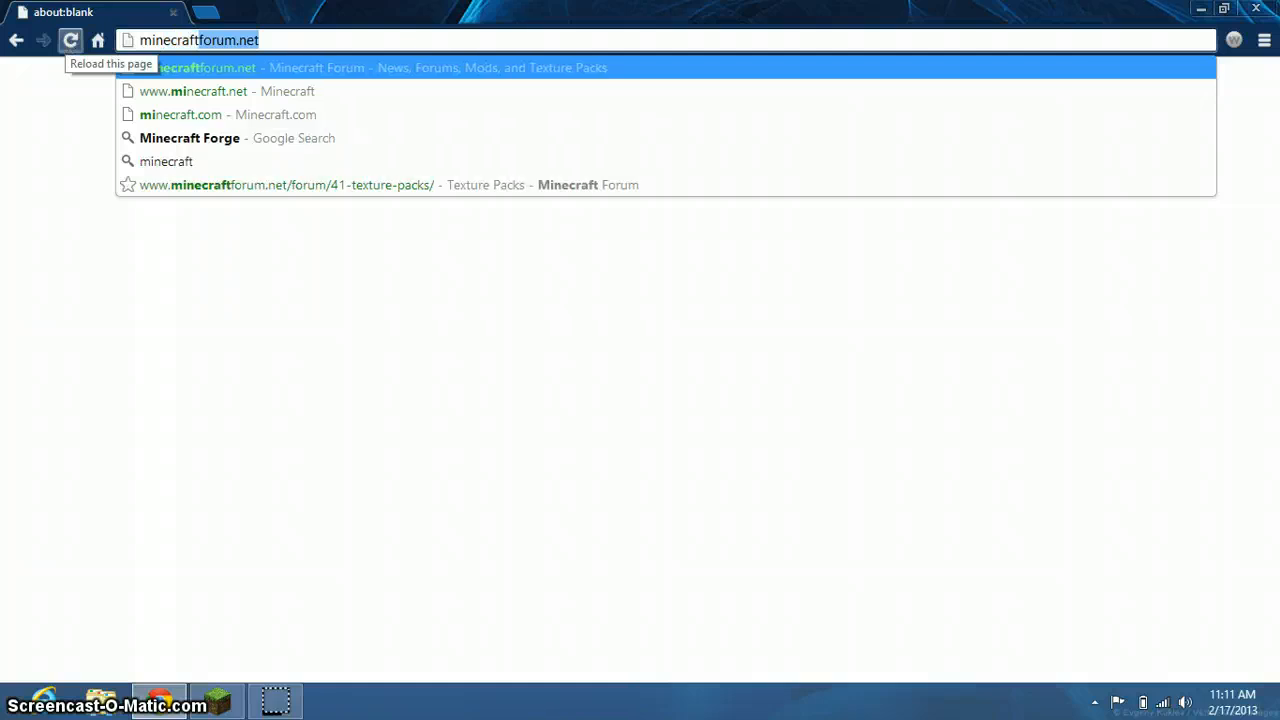
{"action": "type", "text": "minecraftskins.com"}
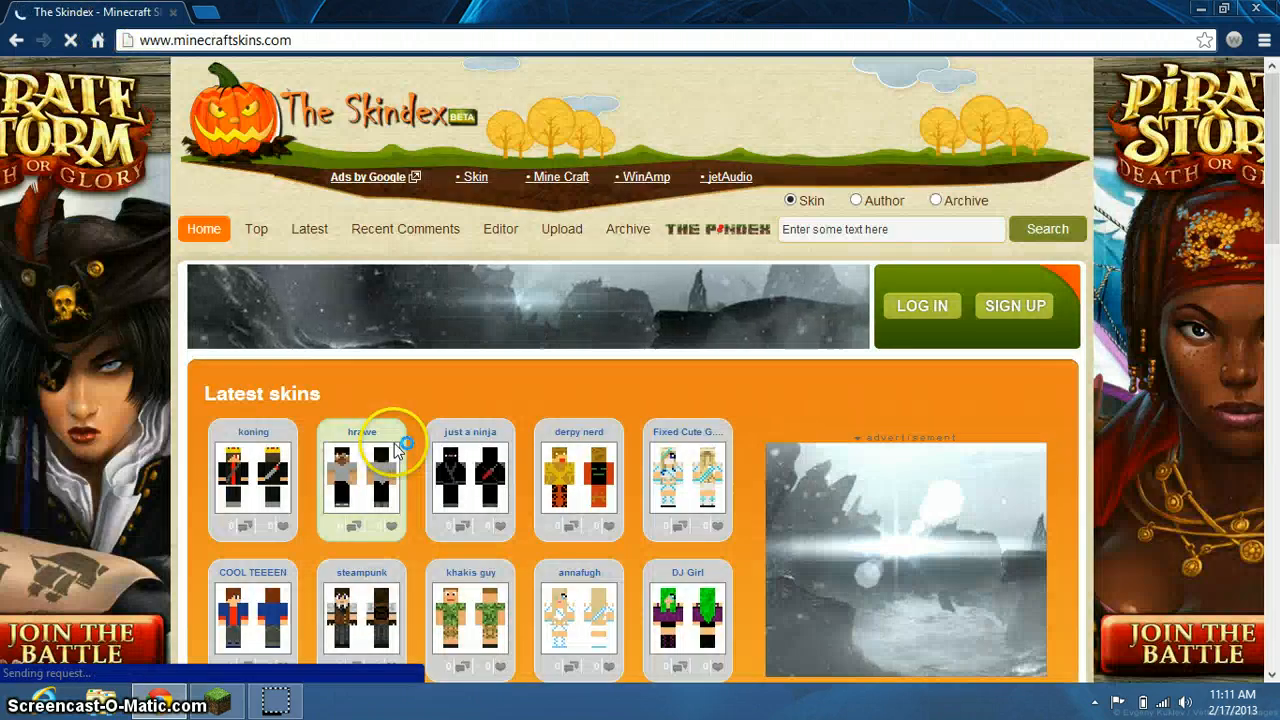
{"action": "scroll", "scroll_direction": "down", "scroll_amount": 3}
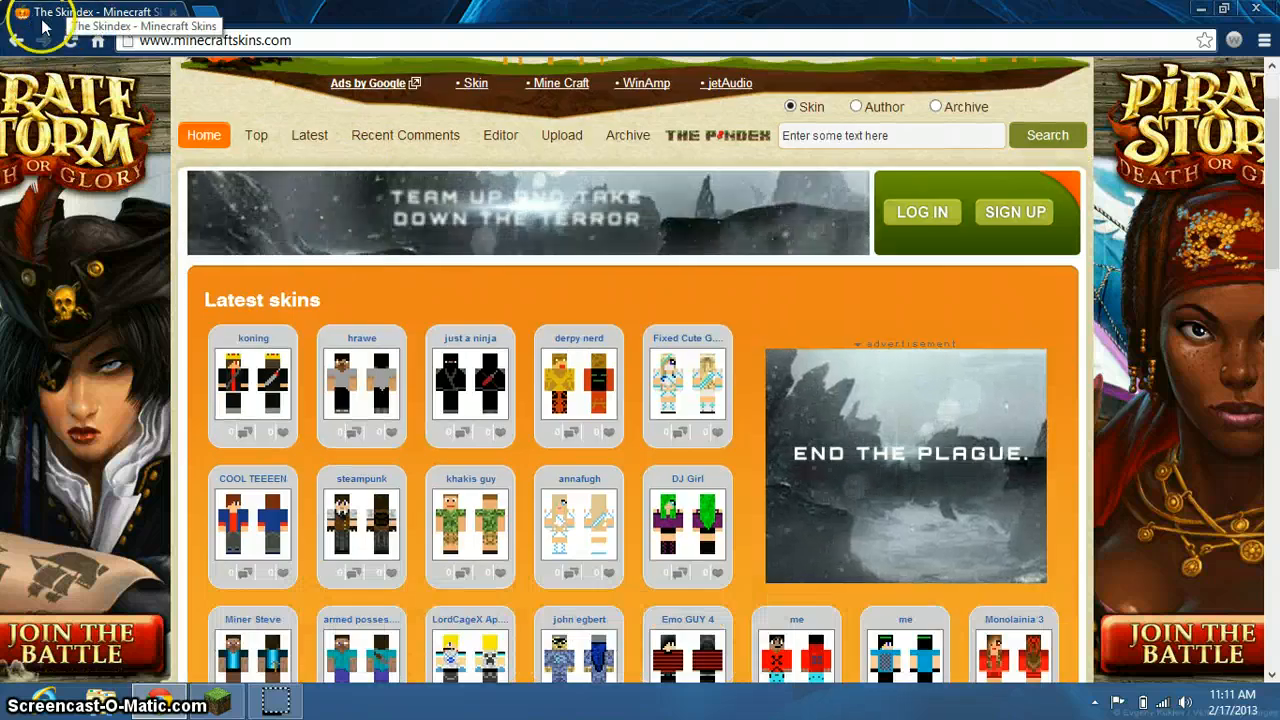
{"action": "scroll", "scroll_direction": "down", "scroll_amount": 3}
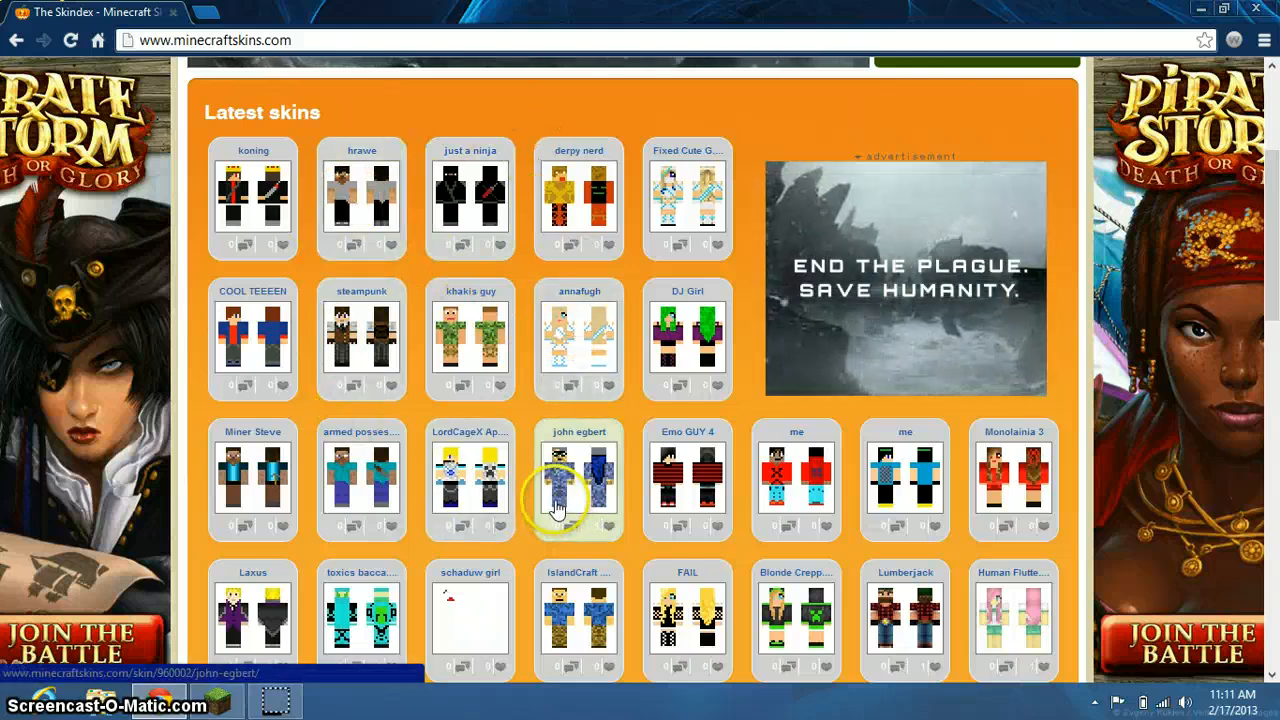
{"action": "scroll", "scroll_direction": "down", "scroll_amount": 3}
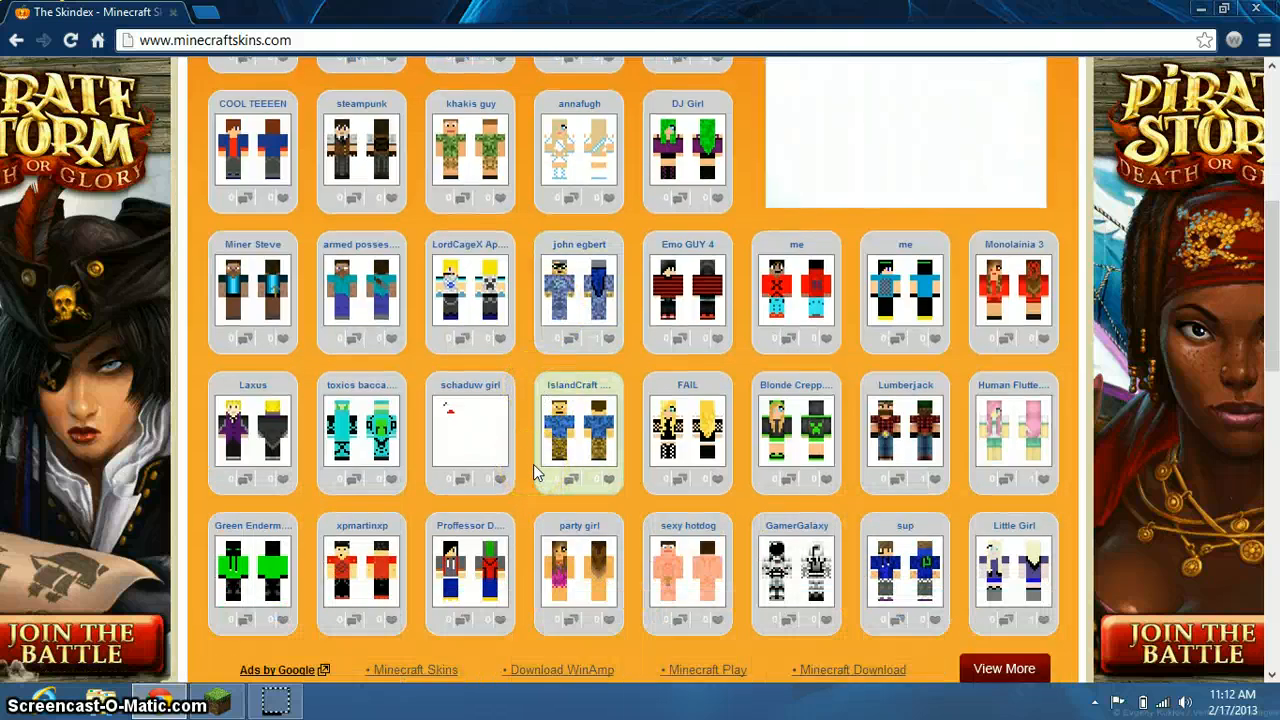
{"action": "scroll", "scroll_direction": "up", "scroll_amount": 3}
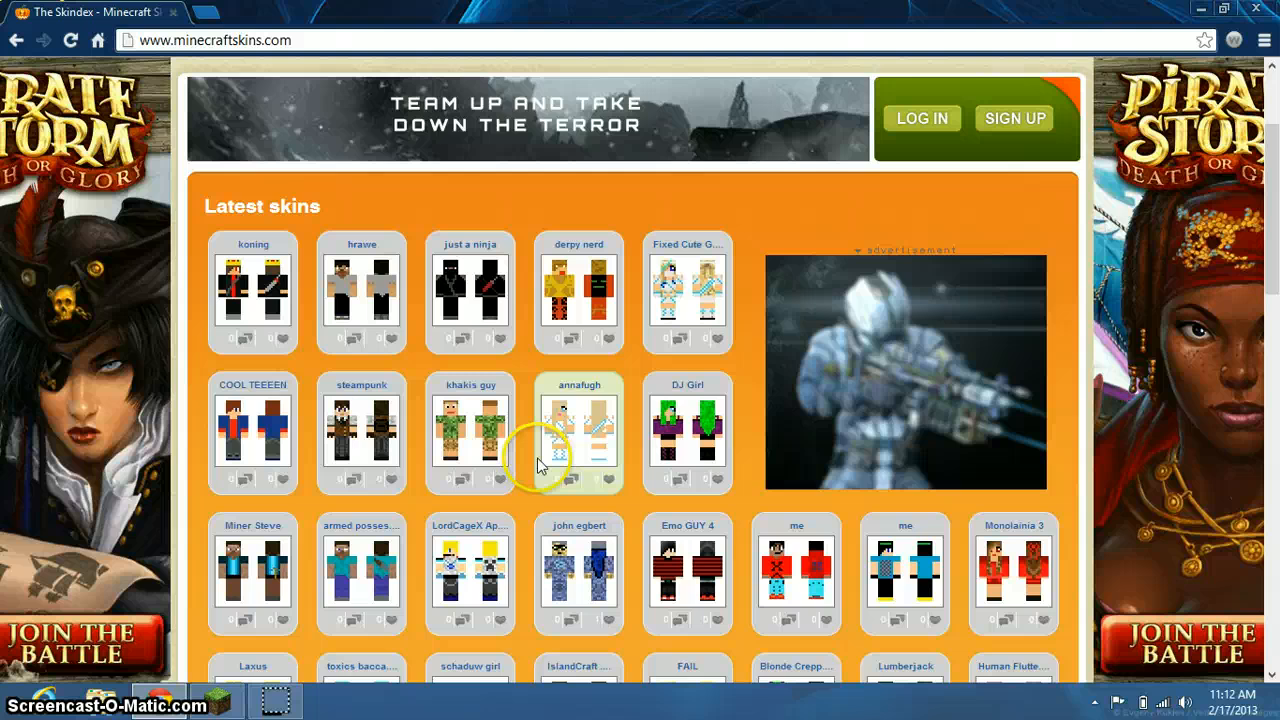
{"action": "scroll", "scroll_direction": "down", "scroll_amount": 3}
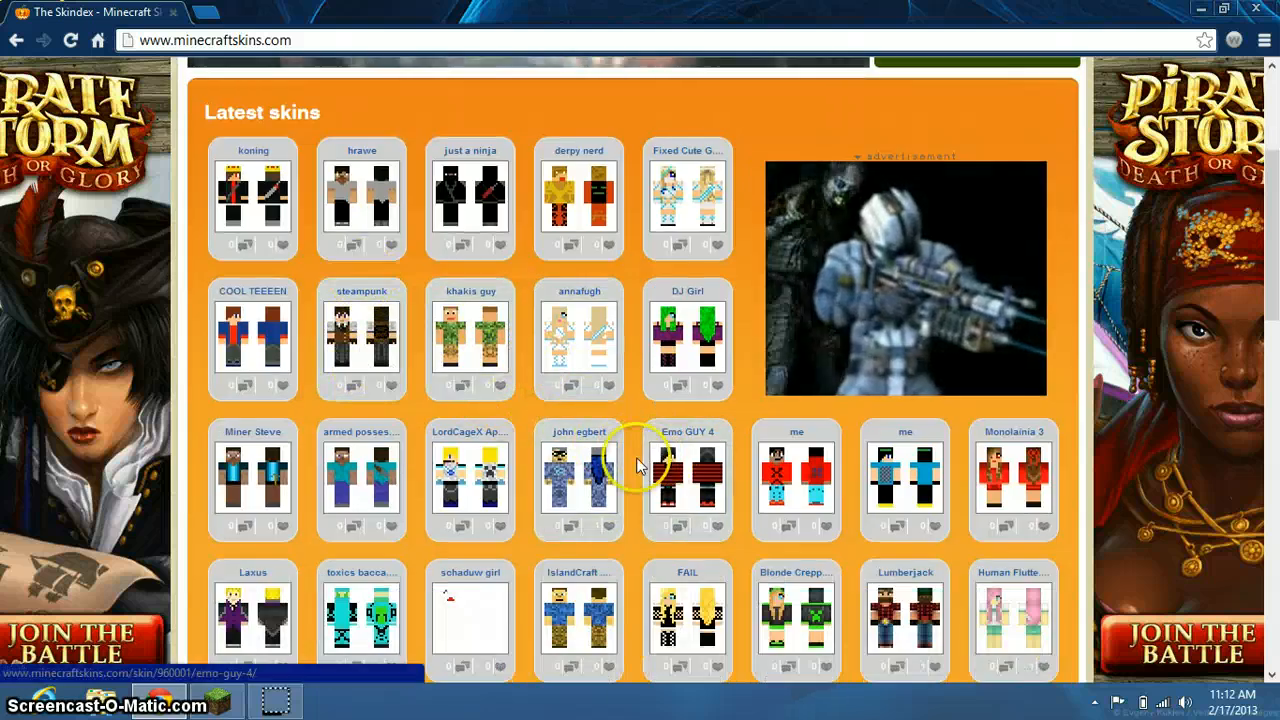
{"action": "scroll", "scroll_direction": "down", "scroll_amount": 3}
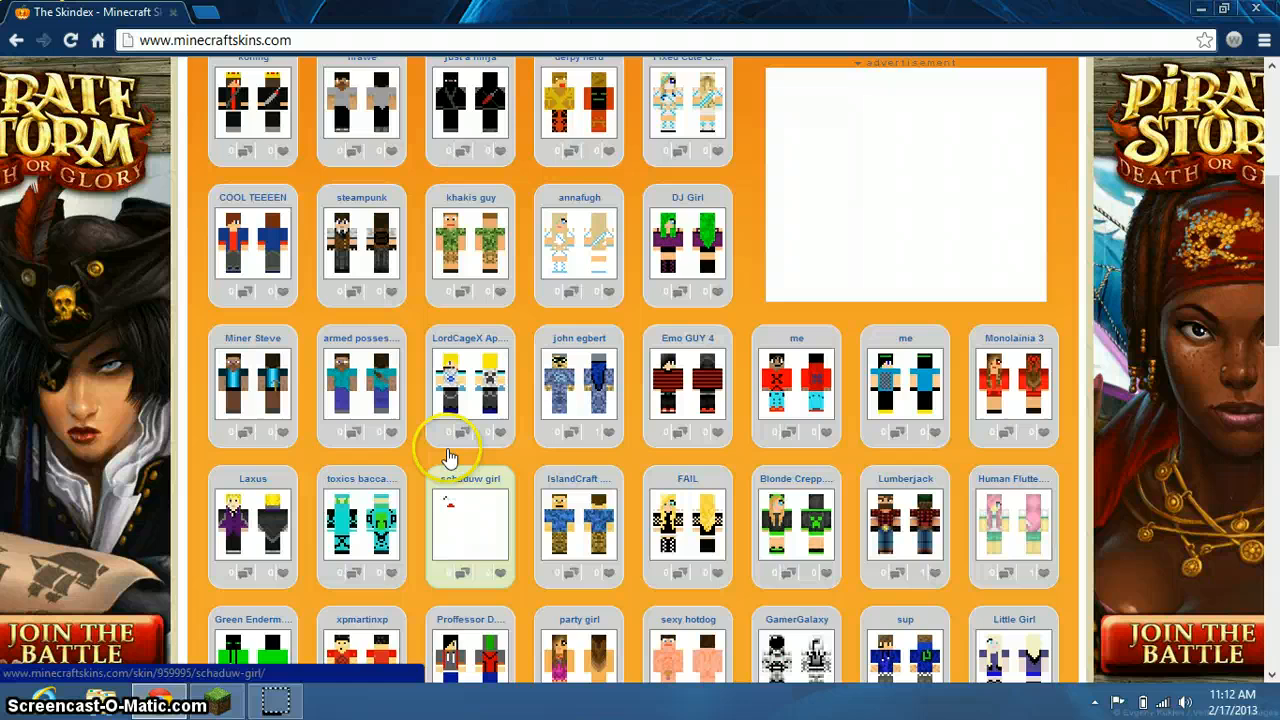
{"action": "scroll", "scroll_direction": "down", "scroll_amount": 3}
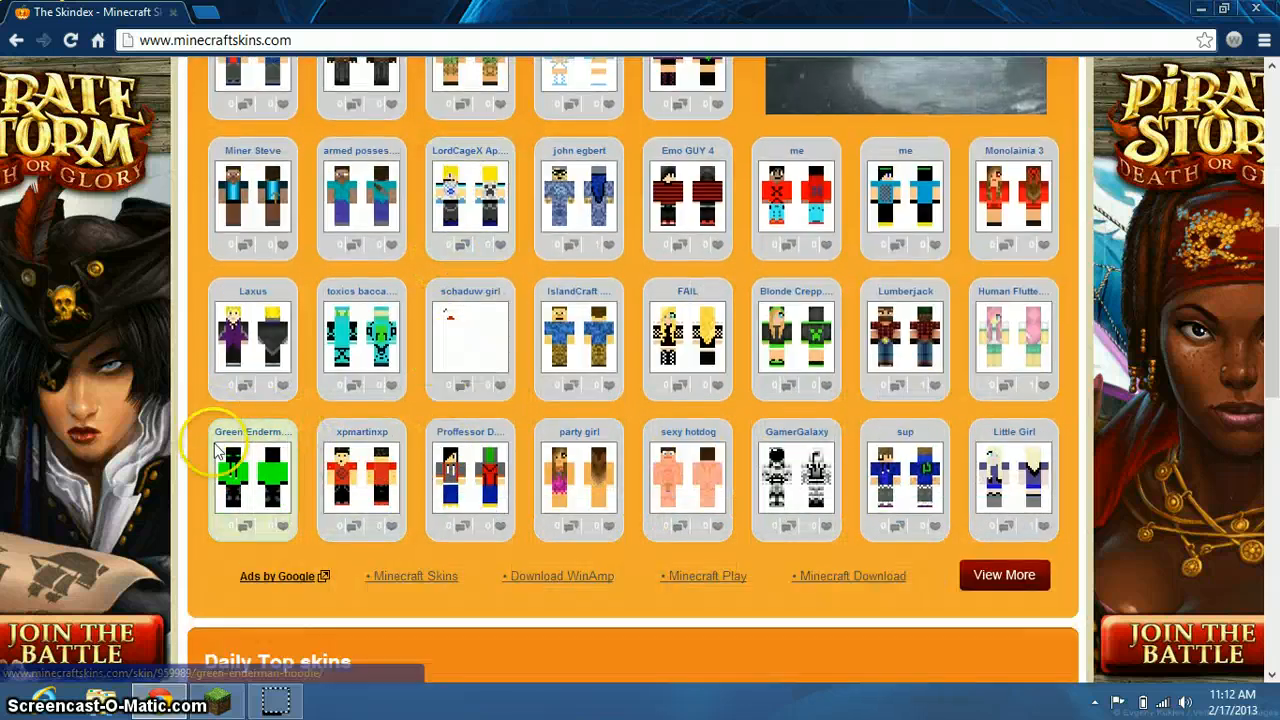
{"action": "mouse_move", "coordinate": [256, 432]}
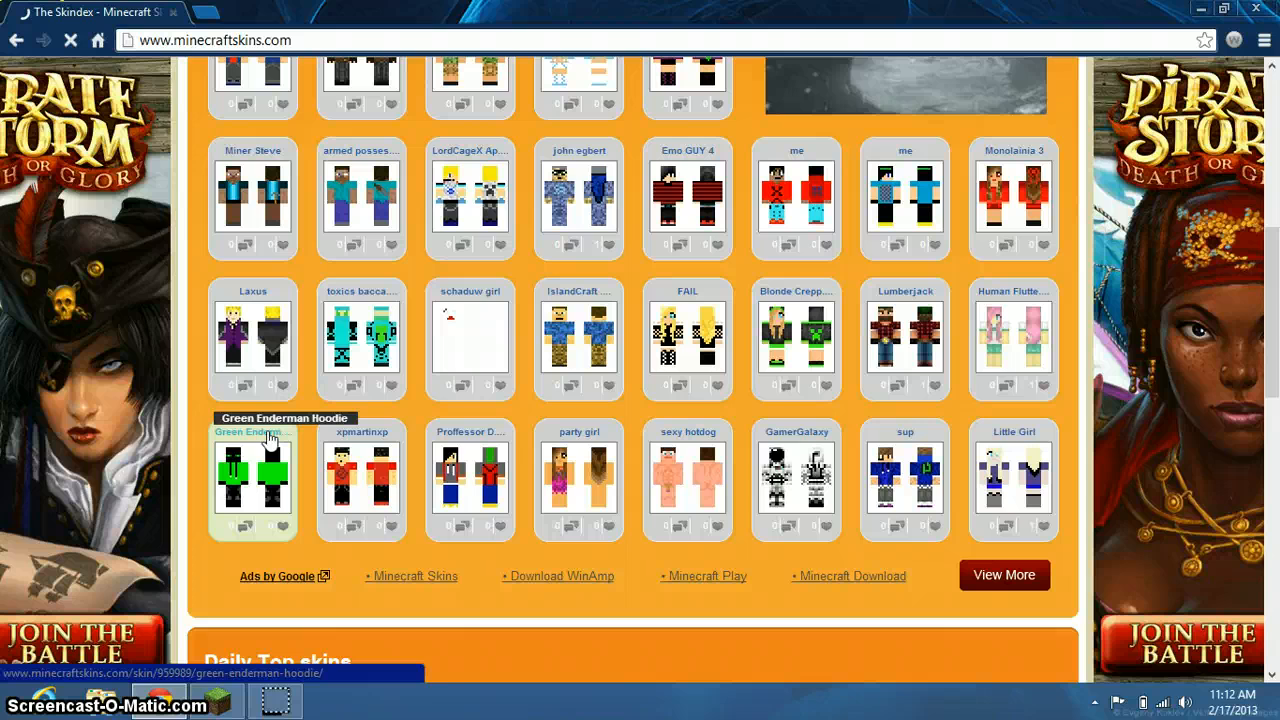
Step: Download the Green Enderman Hoodie skin as a PNG and open it from Chrome's download bar
{"action": "left_click", "coordinate": [252, 480]}
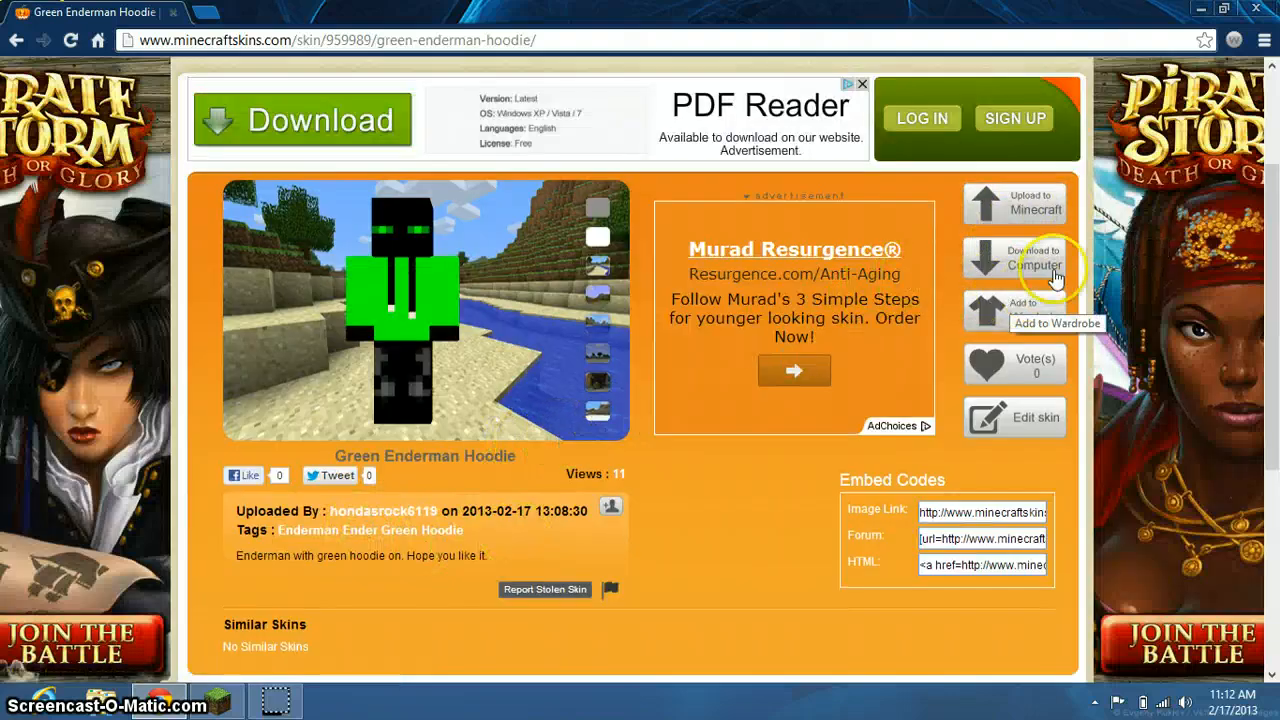
{"action": "left_click", "coordinate": [1014, 260]}
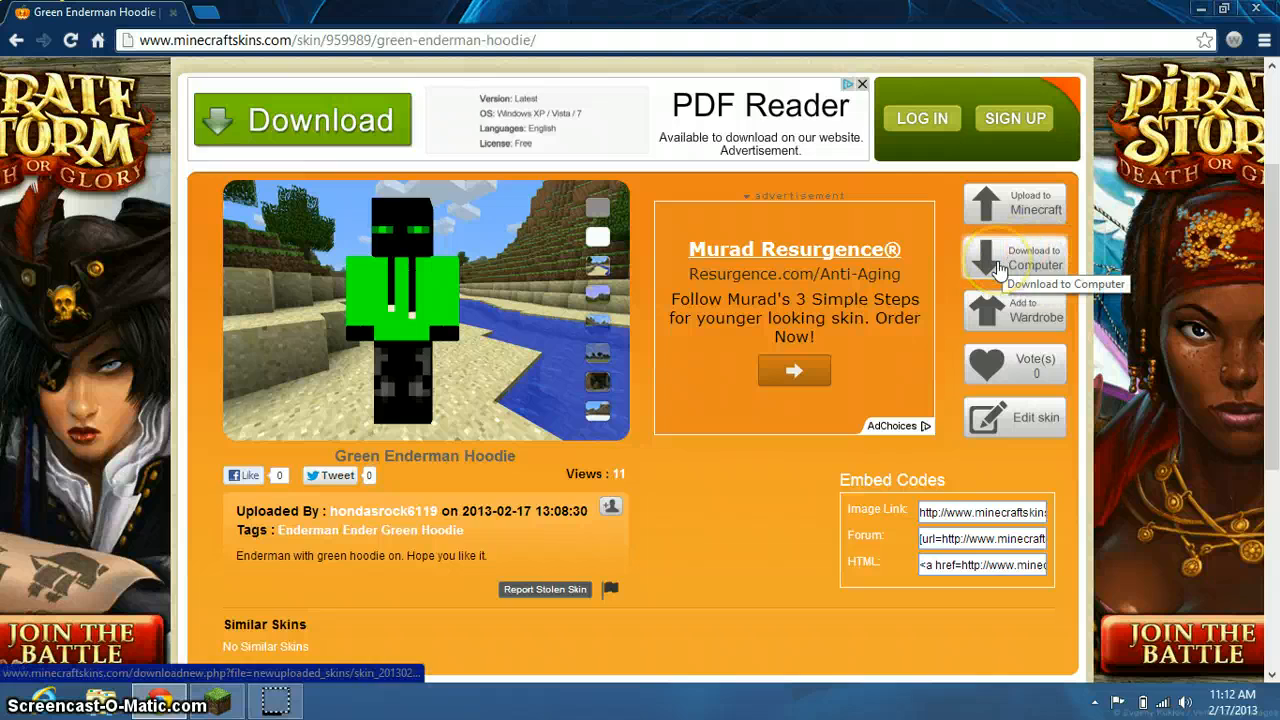
{"action": "left_click", "coordinate": [1014, 260]}
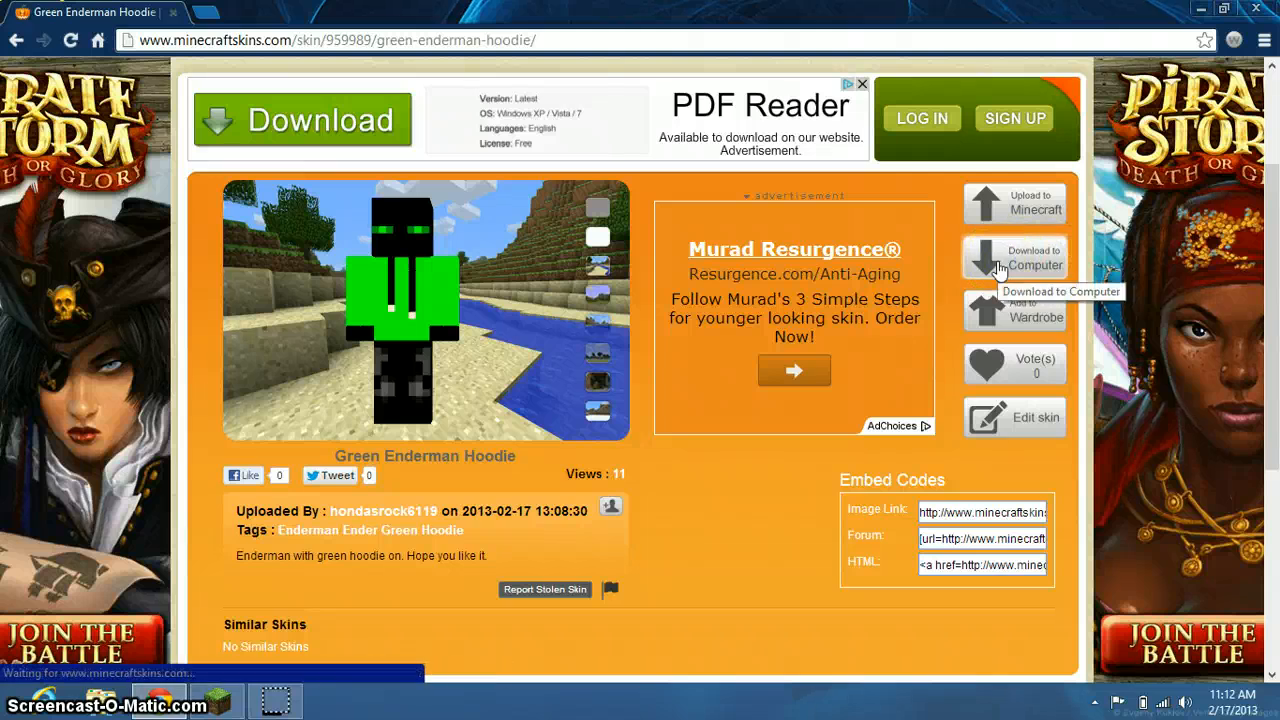
{"action": "left_click", "coordinate": [1014, 258]}
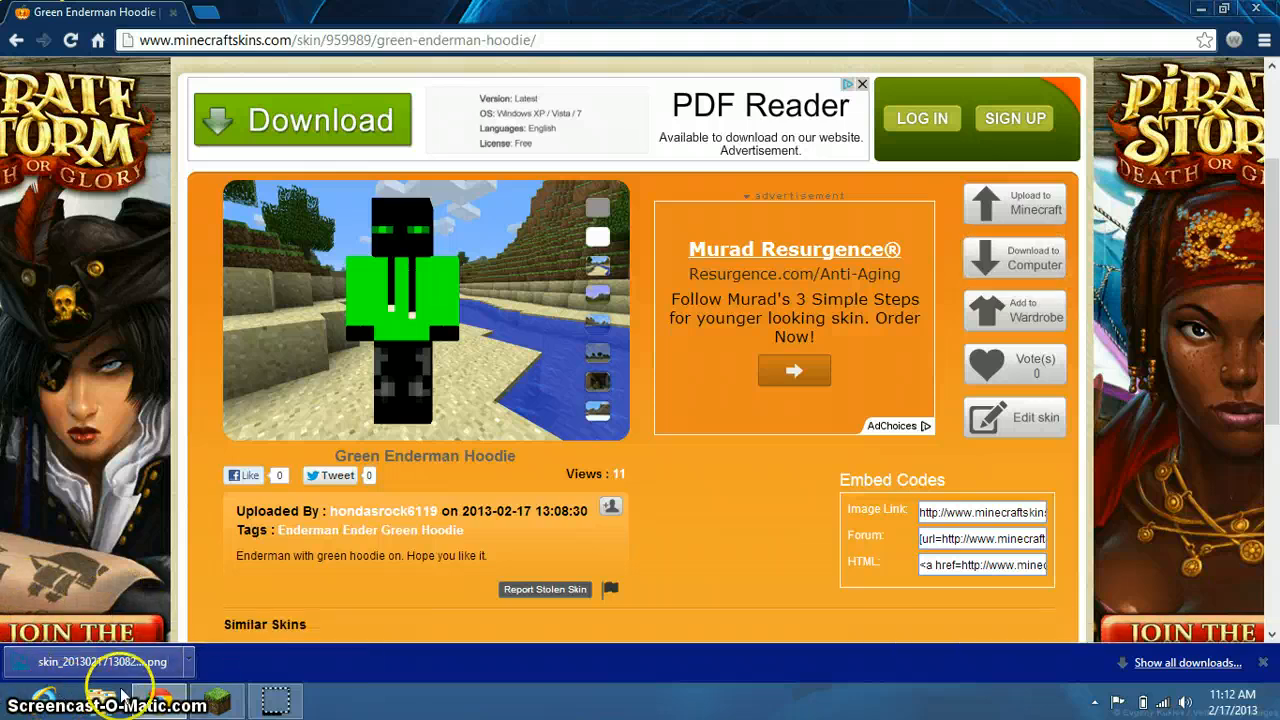
{"action": "mouse_move", "coordinate": [96, 670]}
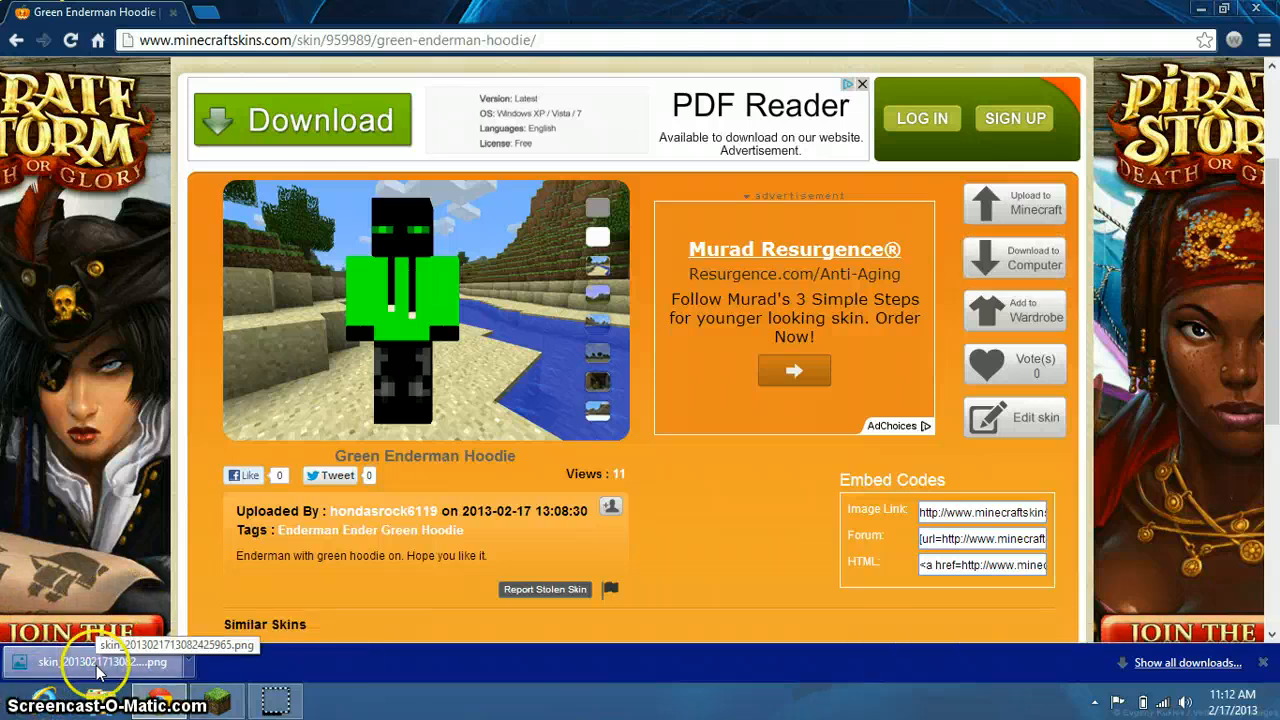
{"action": "left_click", "coordinate": [96, 662]}
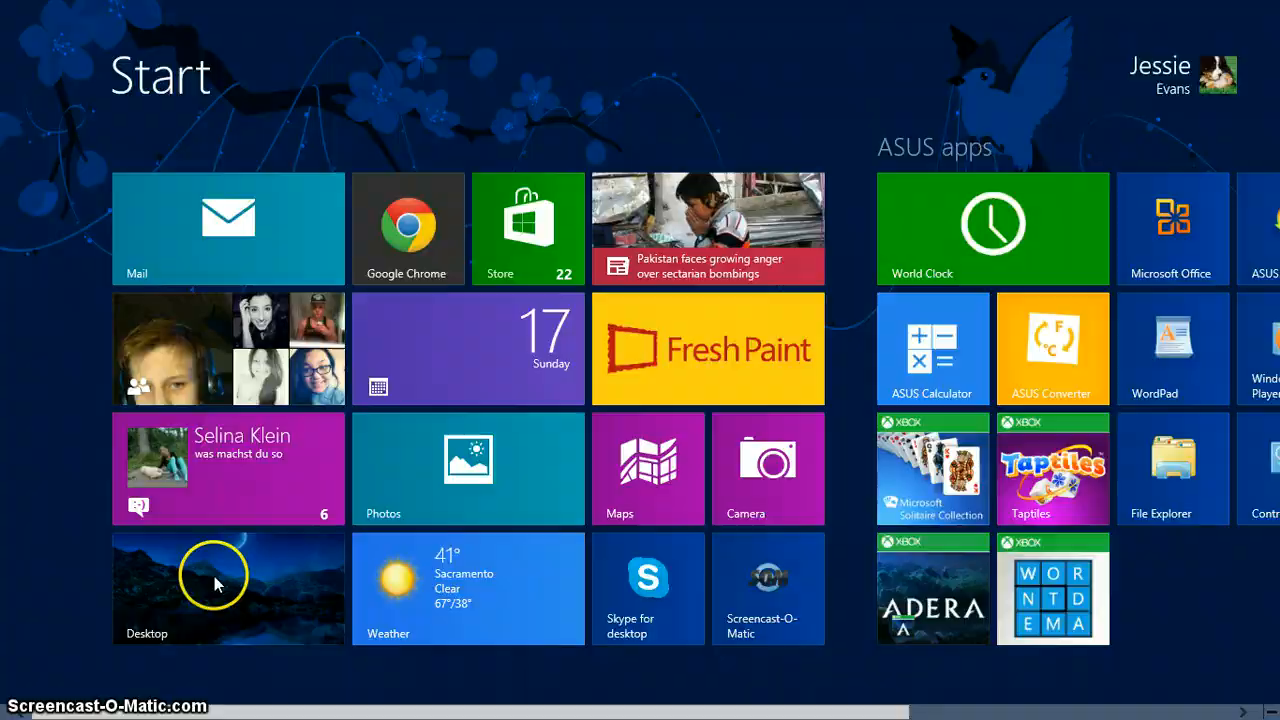
Step: Reach the Downloads folder through the Computer window from the desktop
{"action": "left_click", "coordinate": [228, 588]}
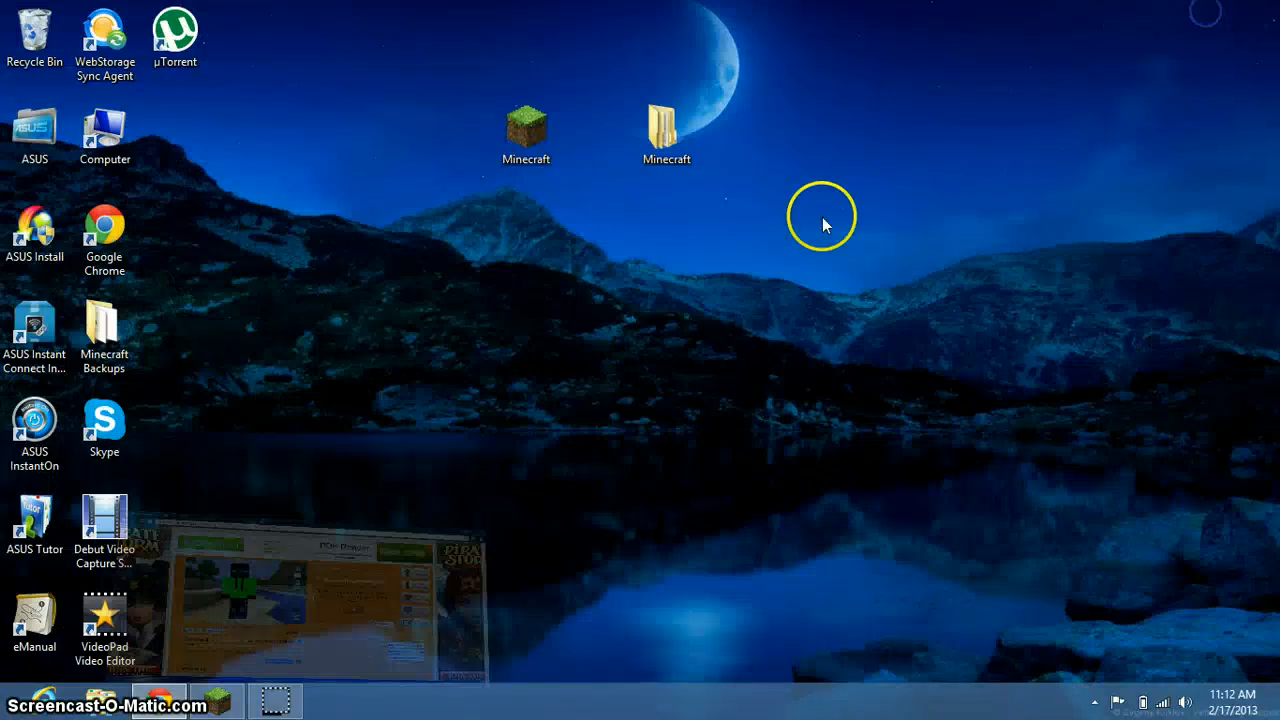
{"action": "left_click", "coordinate": [104, 136]}
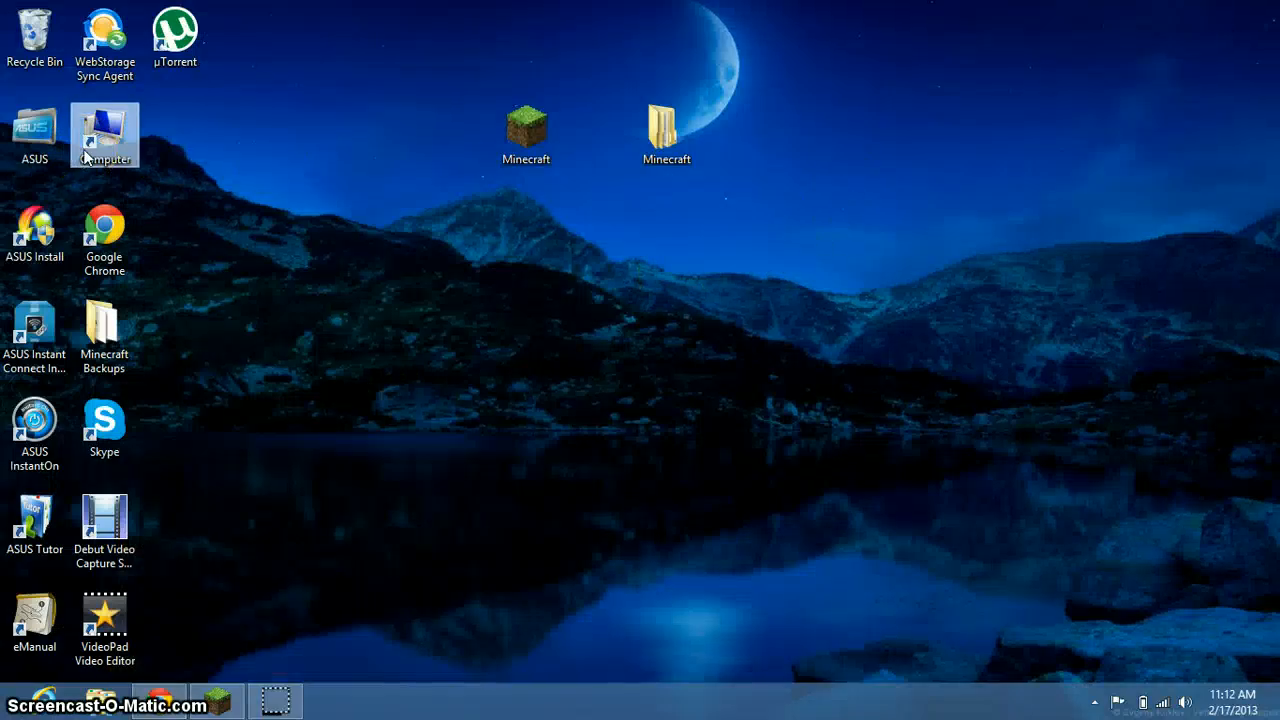
{"action": "double_click", "coordinate": [104, 128]}
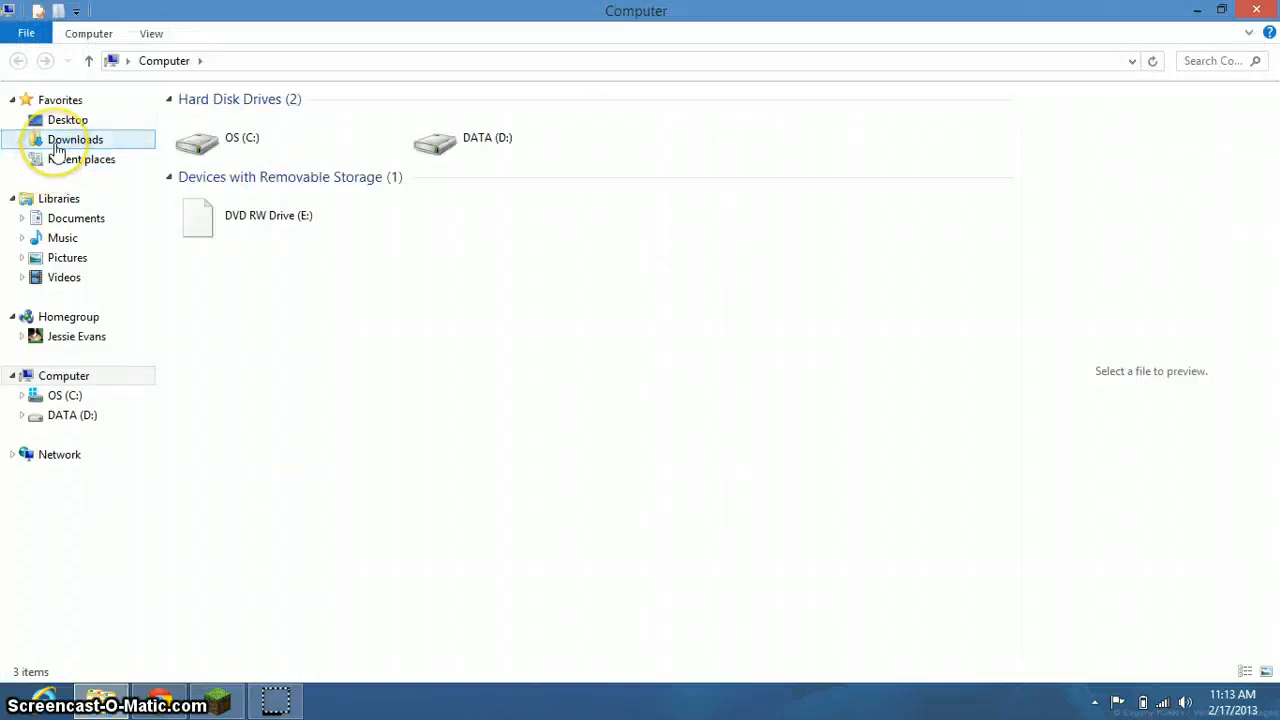
{"action": "left_click", "coordinate": [76, 140]}
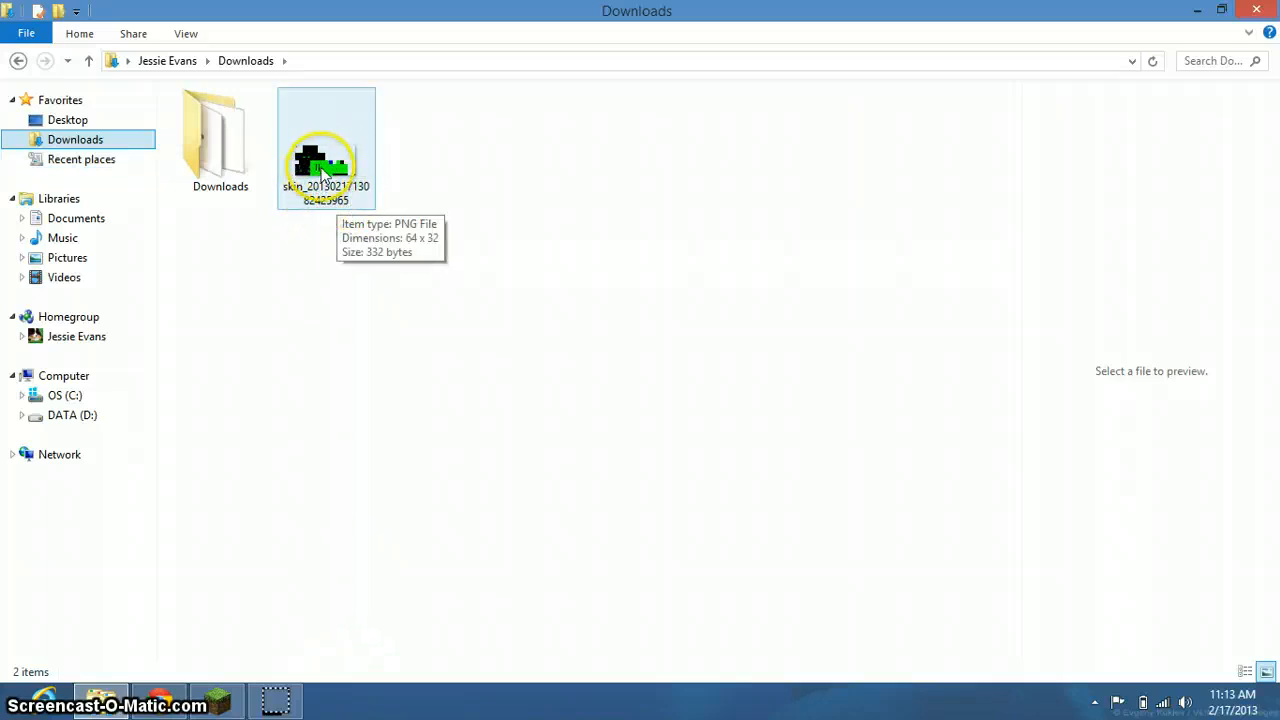
Step: Rename the downloaded skin PNG in Downloads to char
{"action": "left_click", "coordinate": [324, 160]}
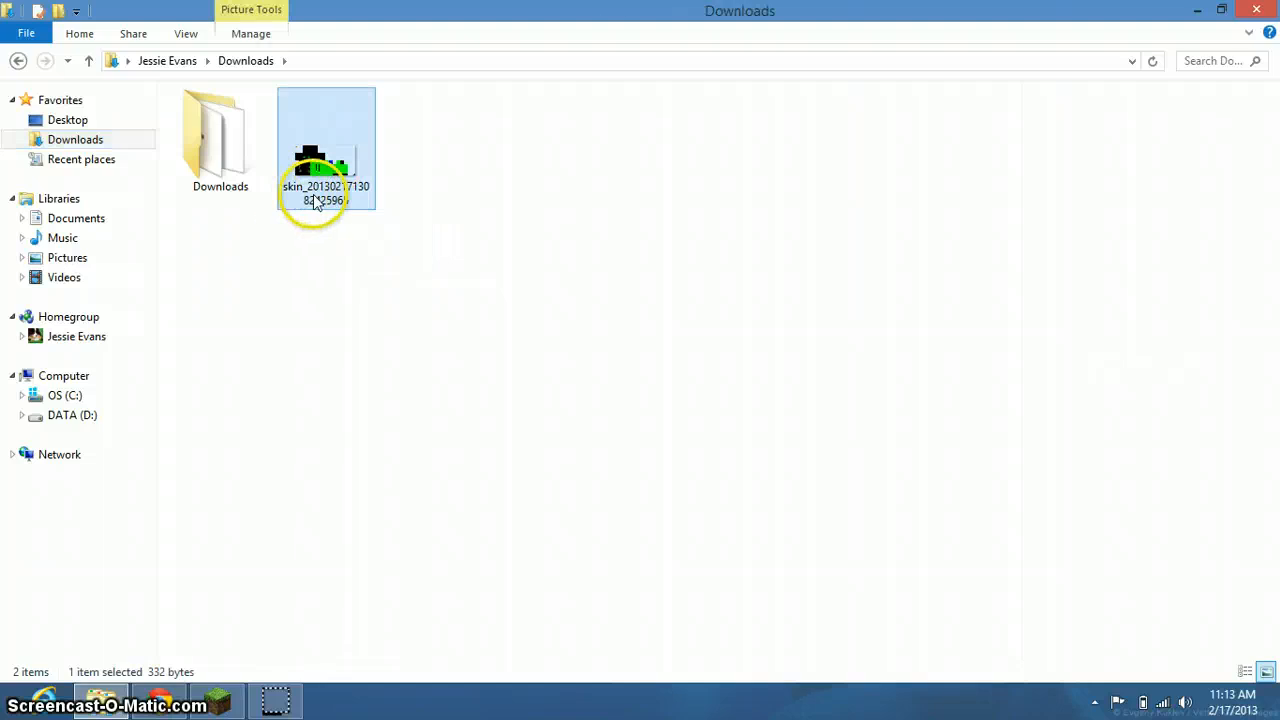
{"action": "double_click", "coordinate": [326, 192]}
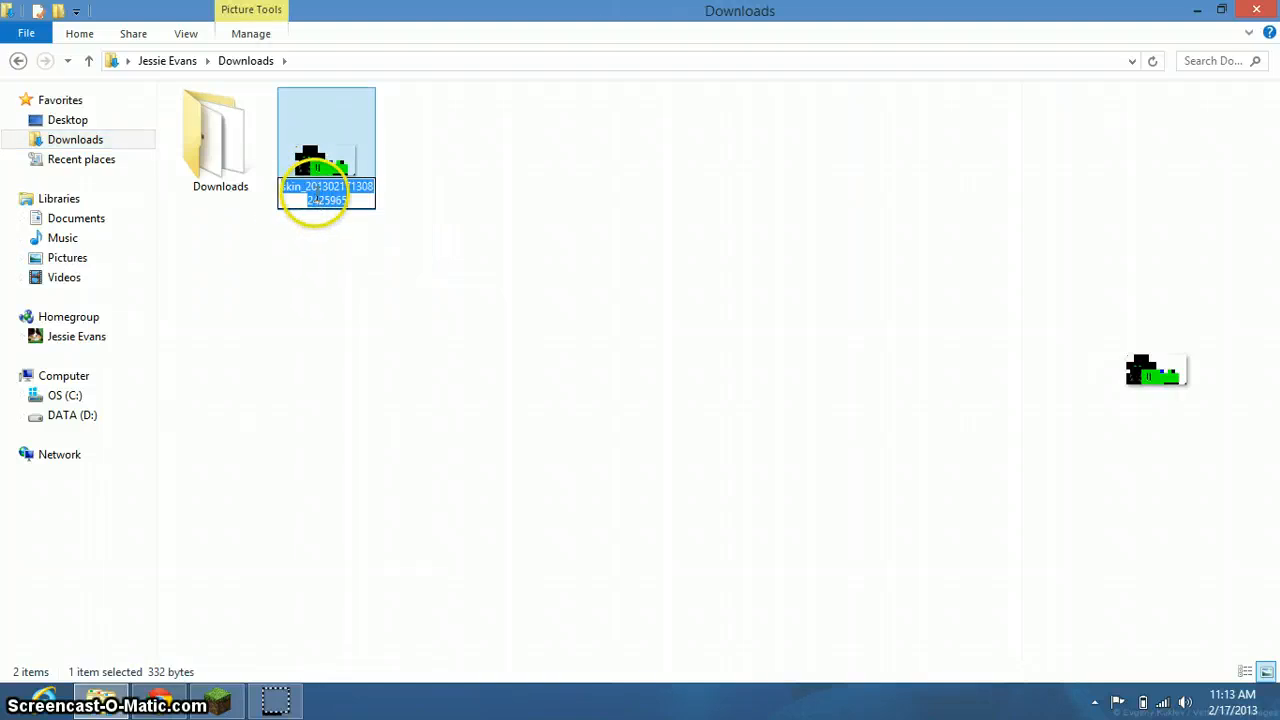
{"action": "type", "text": "char"}
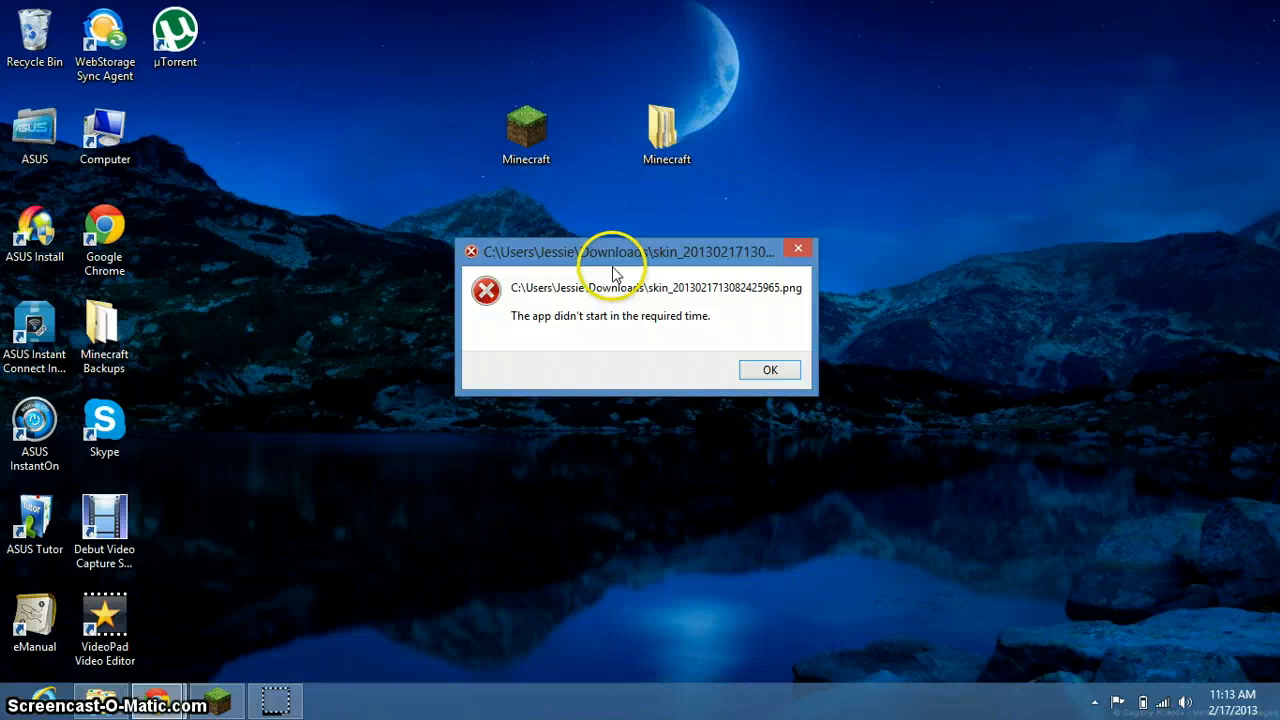
Step: Dismiss the app-start error and reach the Roaming application data folder via %appdata%
{"action": "left_click", "coordinate": [770, 370]}
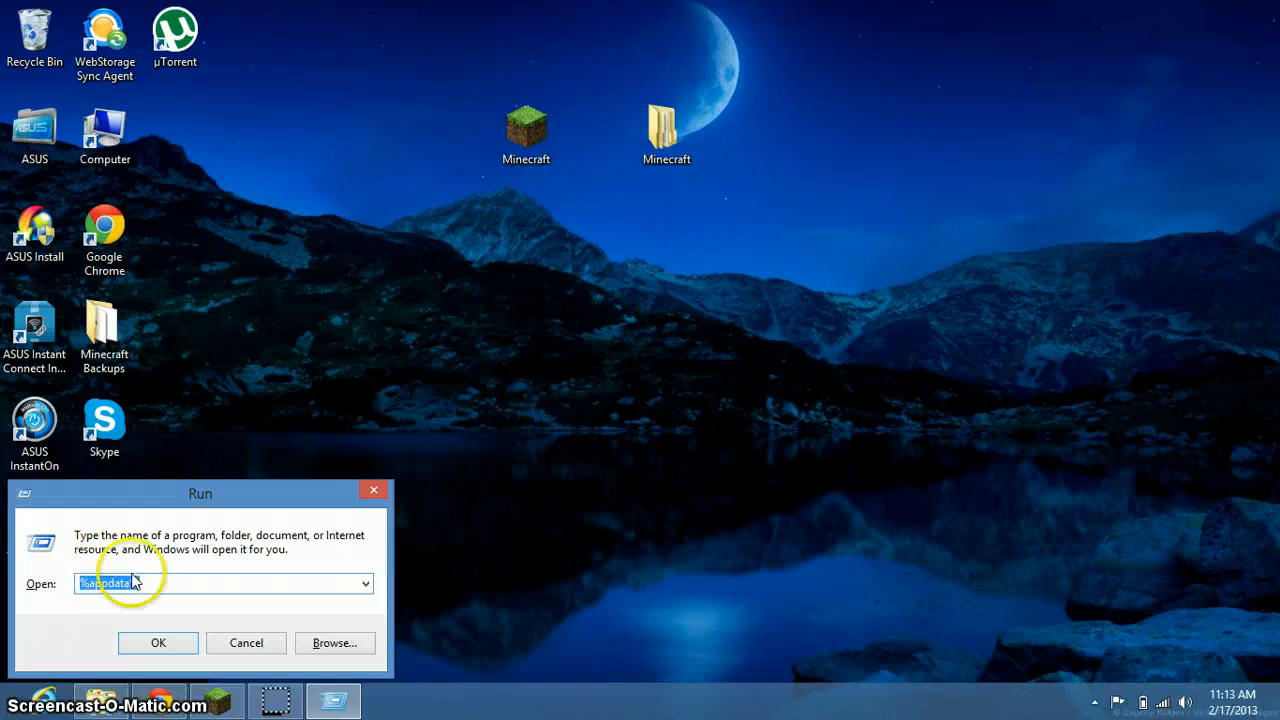
{"action": "type", "text": "%"}
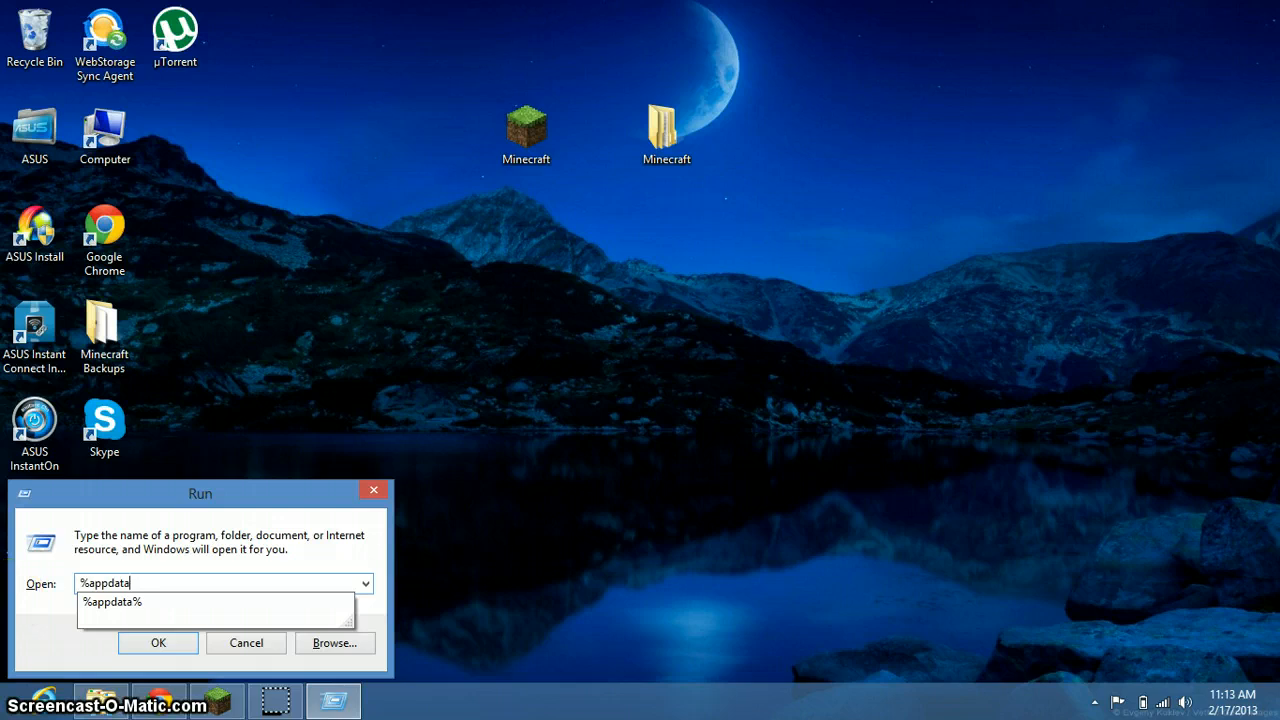
{"action": "left_click", "coordinate": [158, 642]}
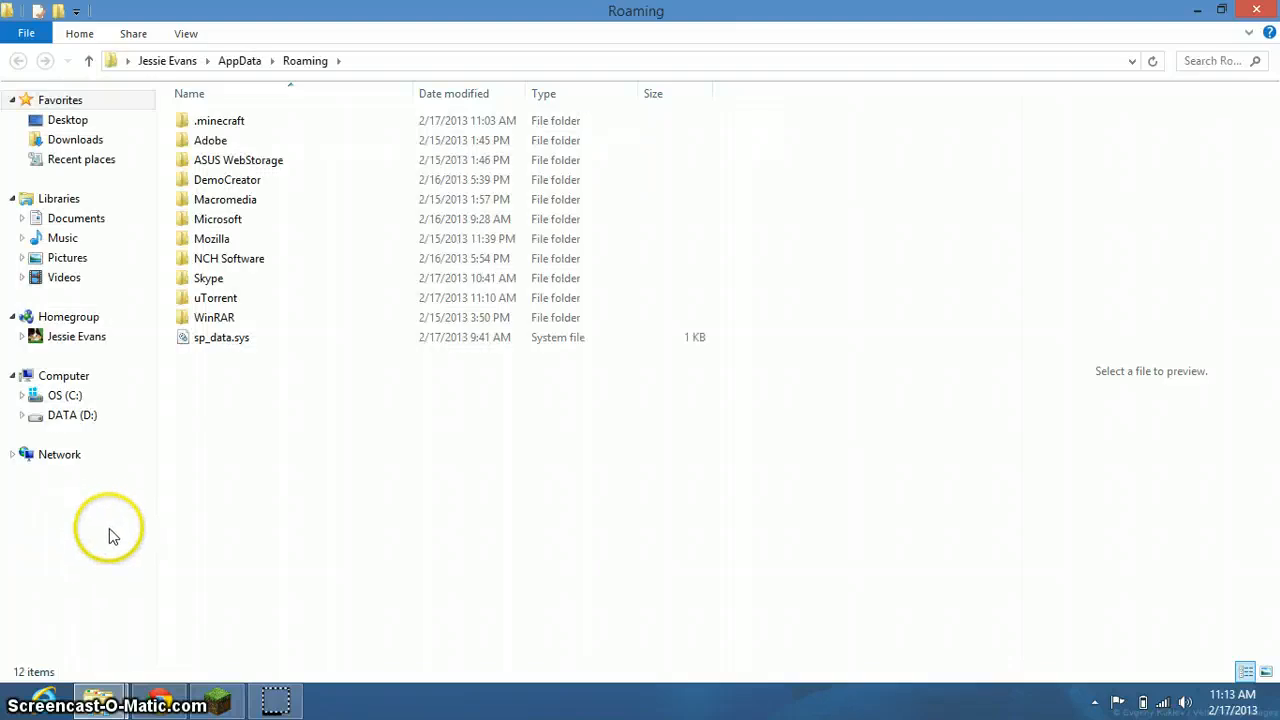
{"action": "mouse_move", "coordinate": [248, 112]}
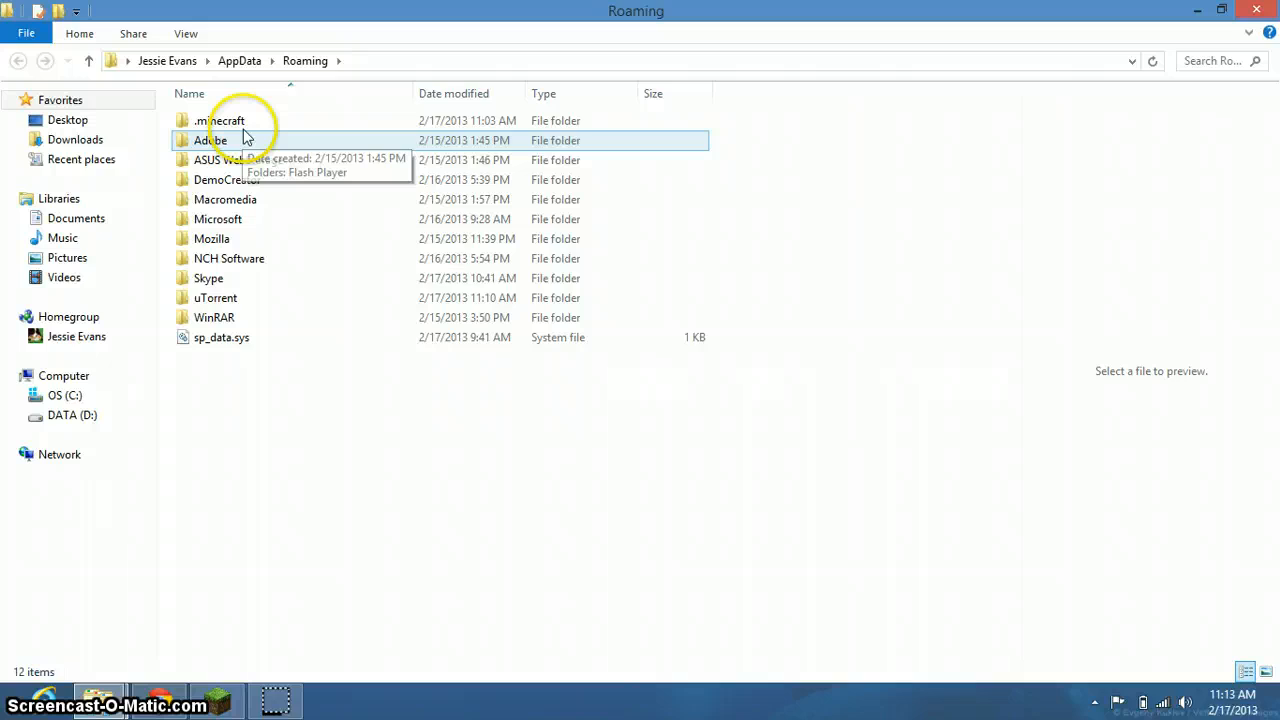
Step: Enter .minecraft\bin and select the minecraft archive
{"action": "double_click", "coordinate": [220, 120]}
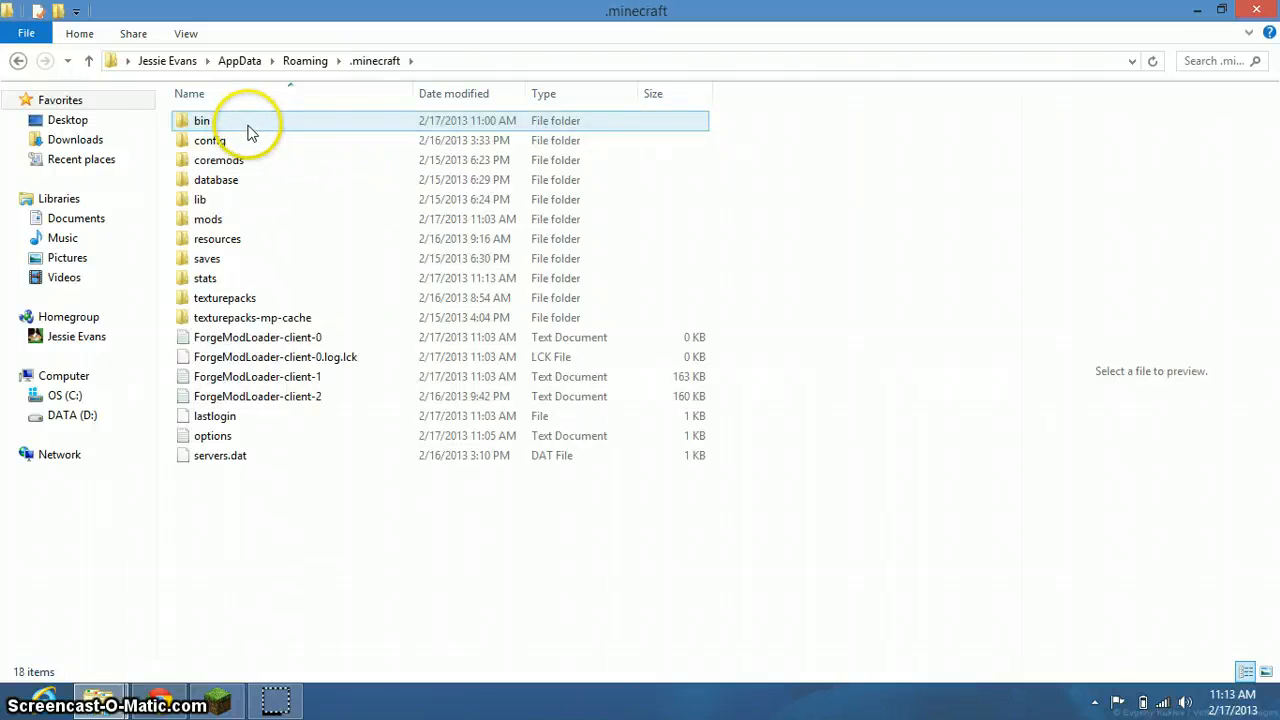
{"action": "double_click", "coordinate": [202, 120]}
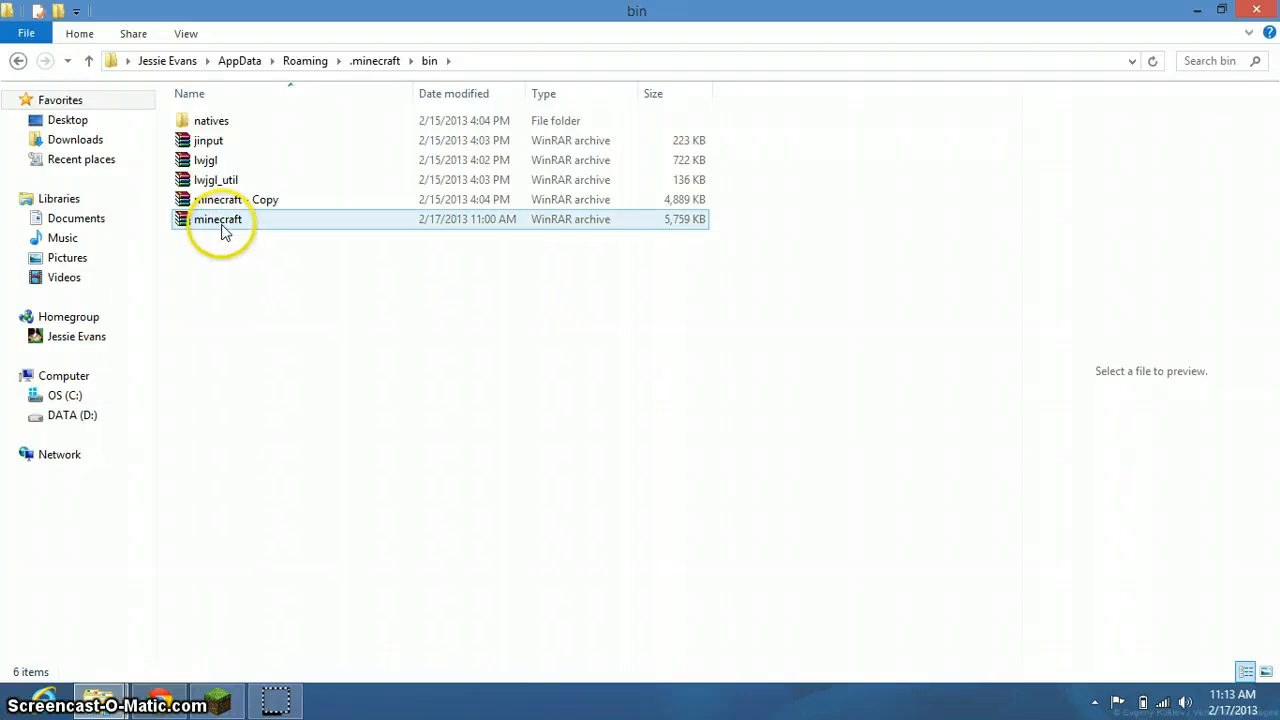
{"action": "mouse_move", "coordinate": [224, 218]}
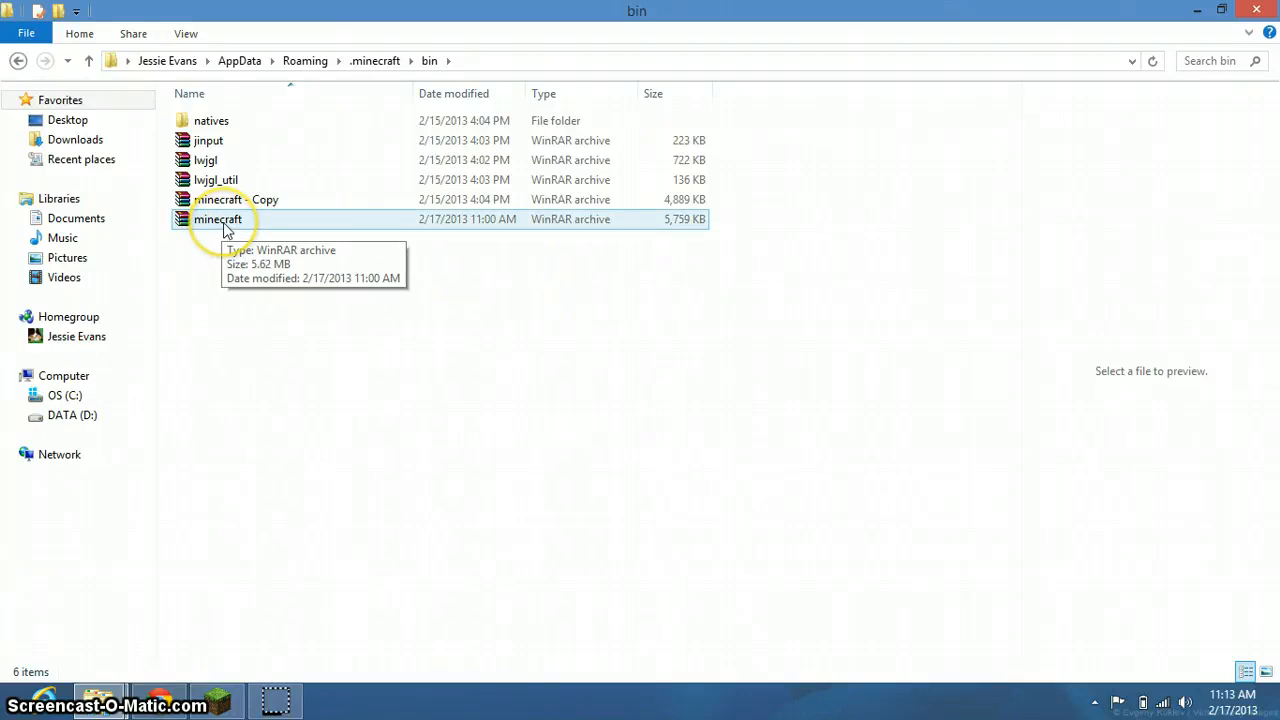
{"action": "left_click", "coordinate": [216, 218]}
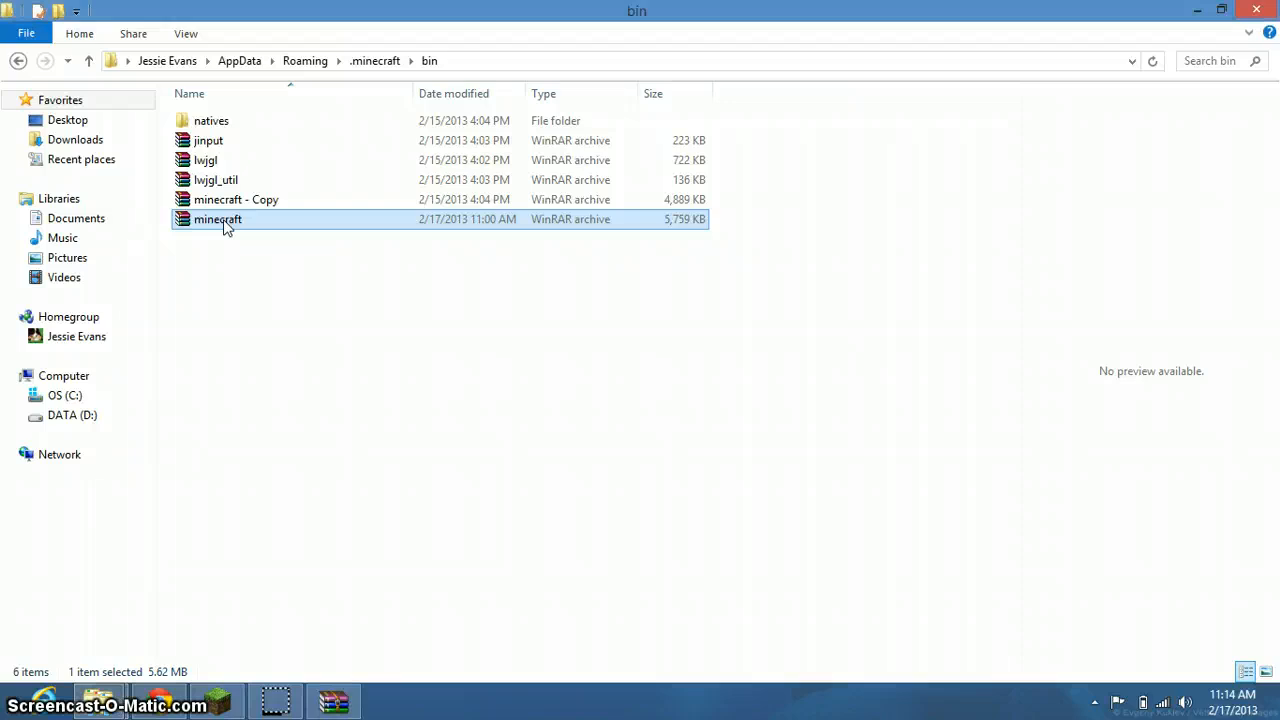
Step: Open minecraft.jar in WinRAR and show its mob folder of PNG textures
{"action": "double_click", "coordinate": [216, 218]}
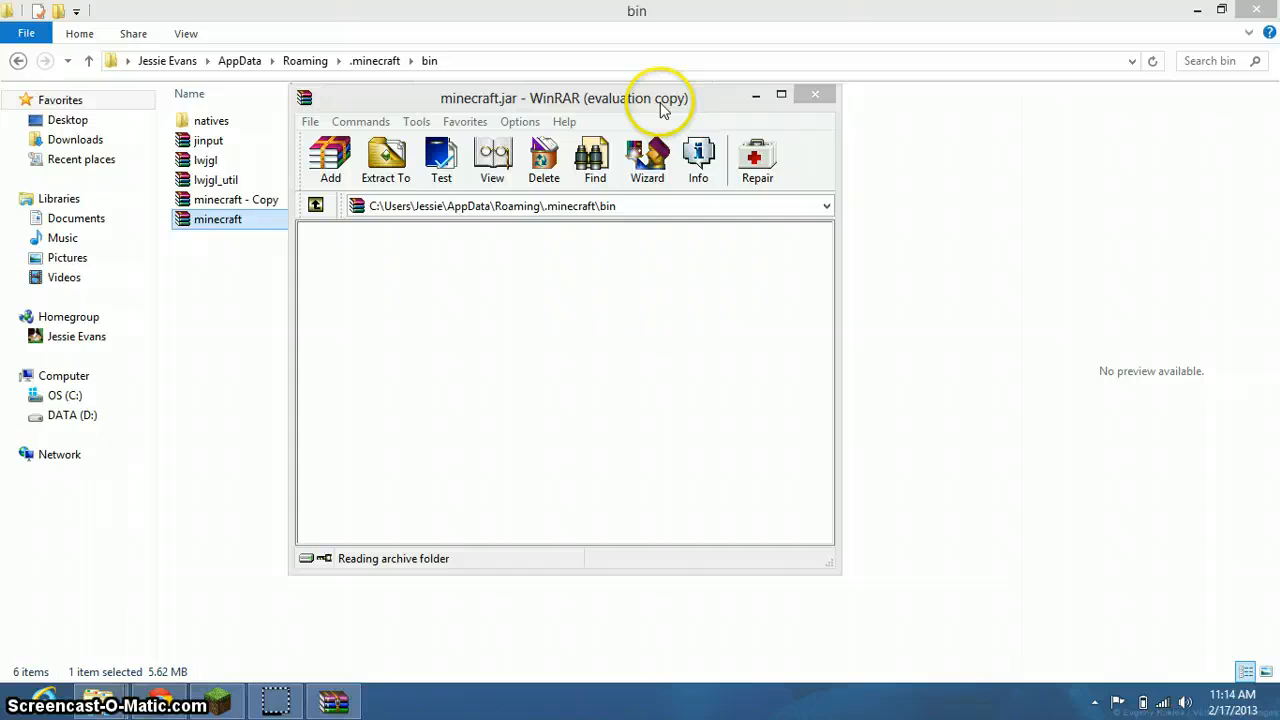
{"action": "right_click", "coordinate": [216, 218]}
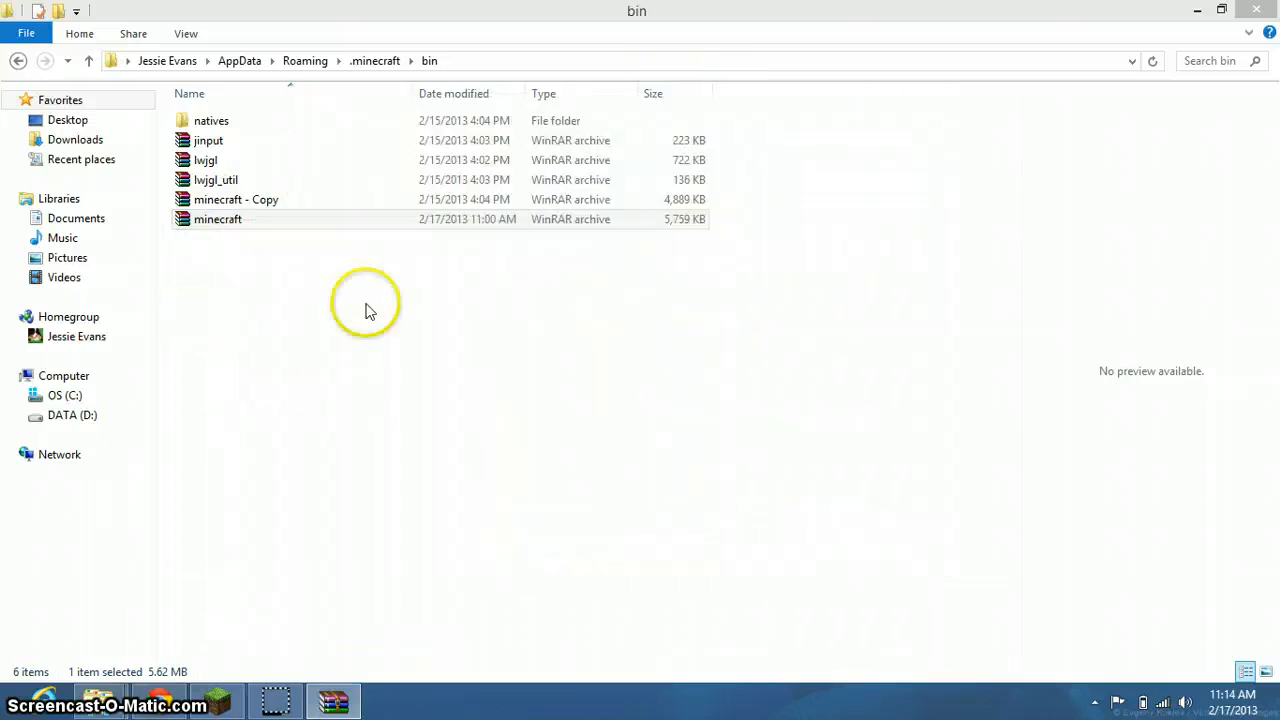
{"action": "double_click", "coordinate": [216, 218]}
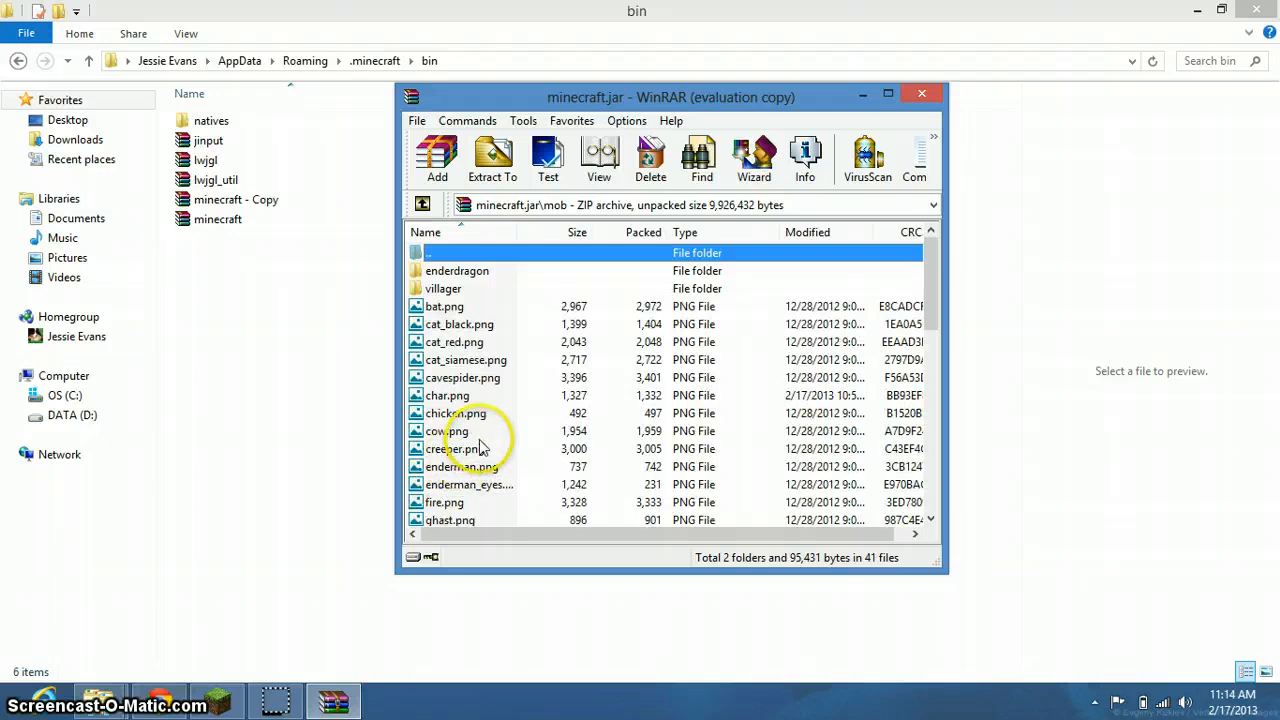
{"action": "mouse_move", "coordinate": [416, 410]}
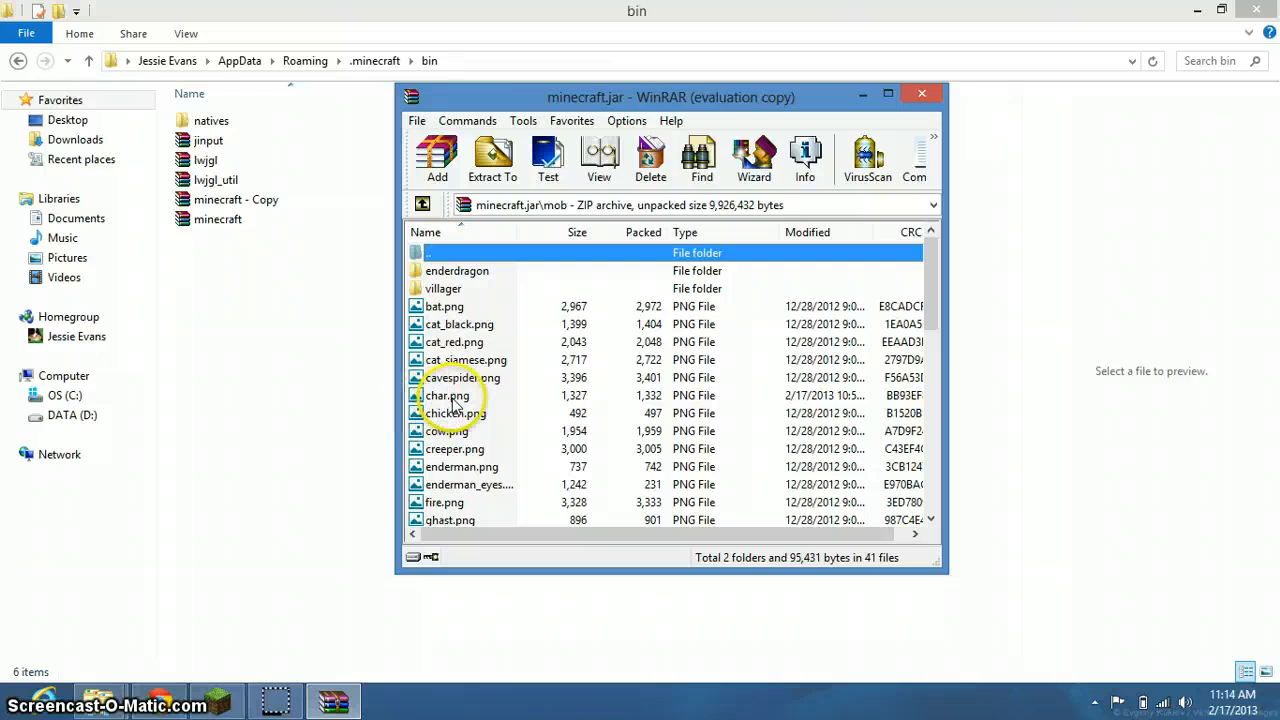
Step: Delete the default char.png from minecraft.jar's mob folder and confirm
{"action": "right_click", "coordinate": [448, 396]}
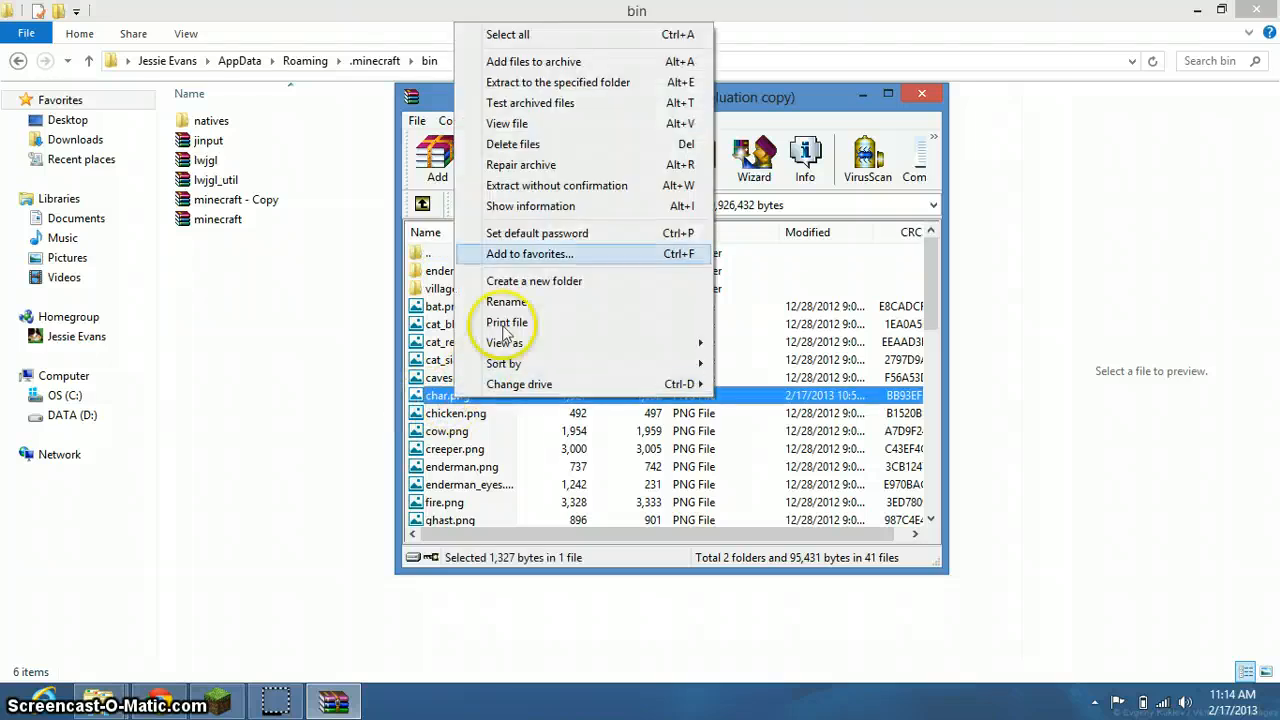
{"action": "mouse_move", "coordinate": [512, 144]}
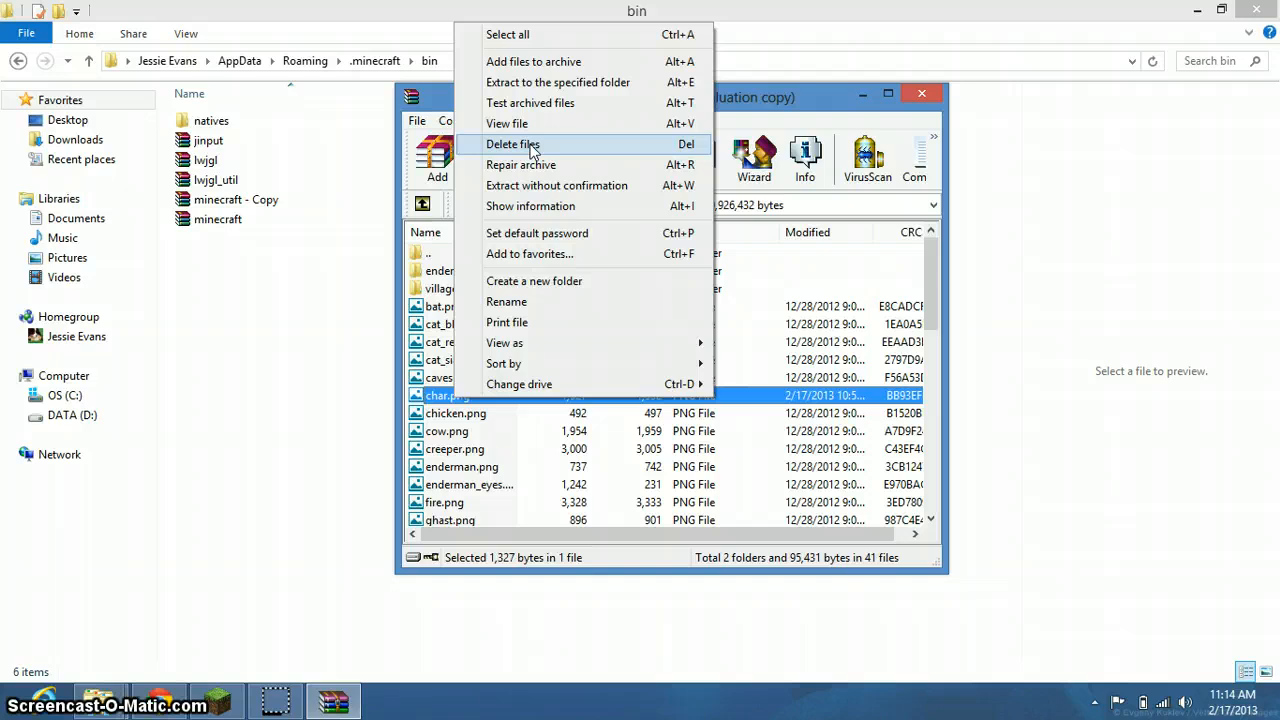
{"action": "left_click", "coordinate": [512, 144]}
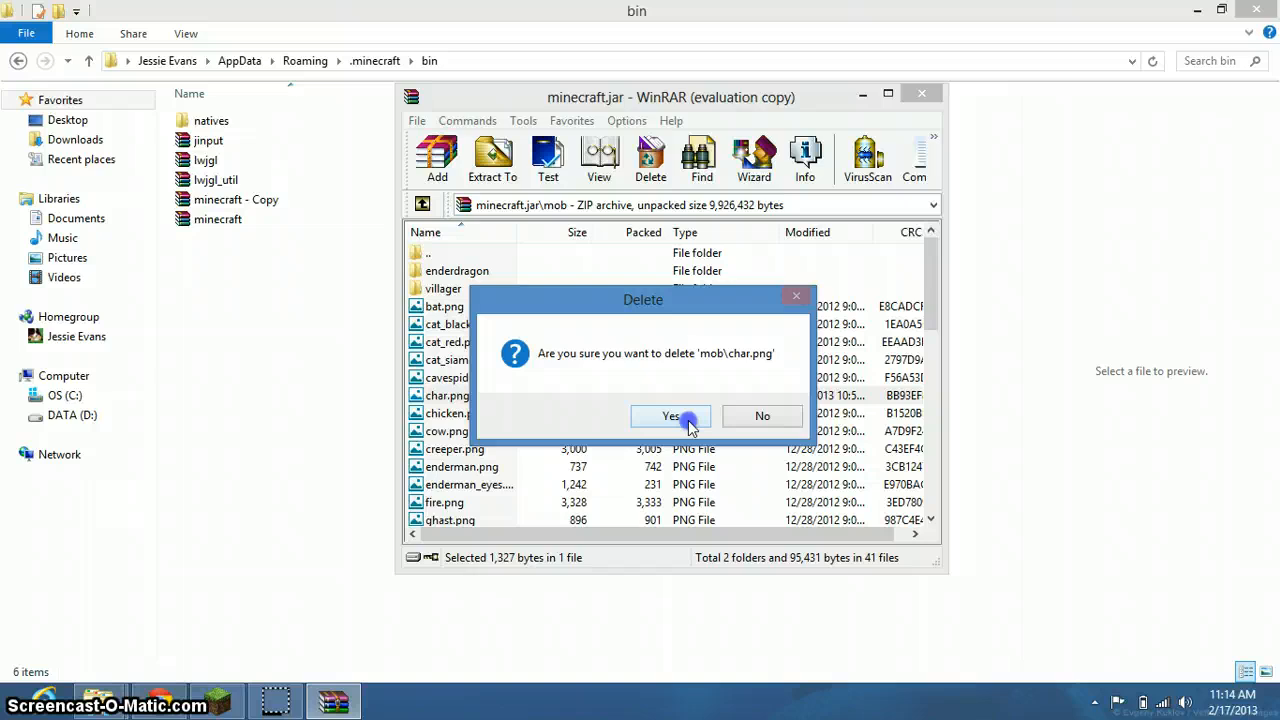
{"action": "left_click", "coordinate": [670, 416]}
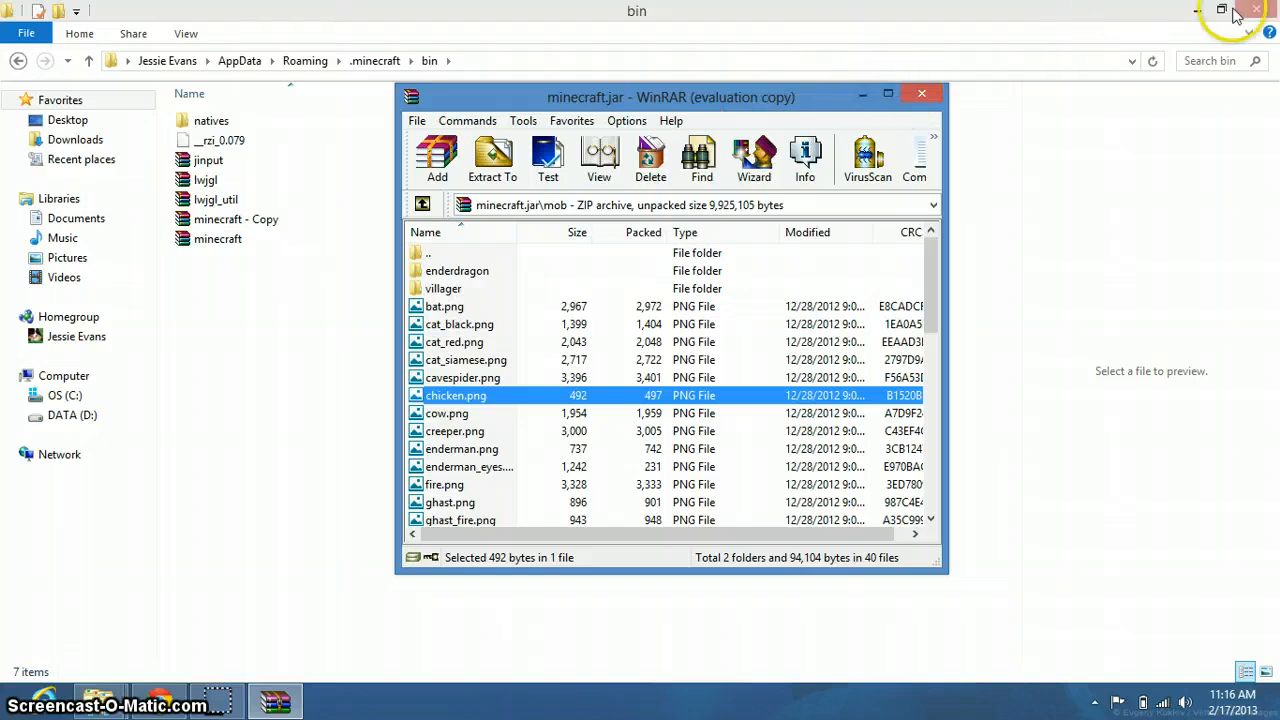
Step: Add the downloaded char.png from Downloads into minecraft.jar's mob folder, confirming the archive parameters
{"action": "left_click", "coordinate": [1236, 10]}
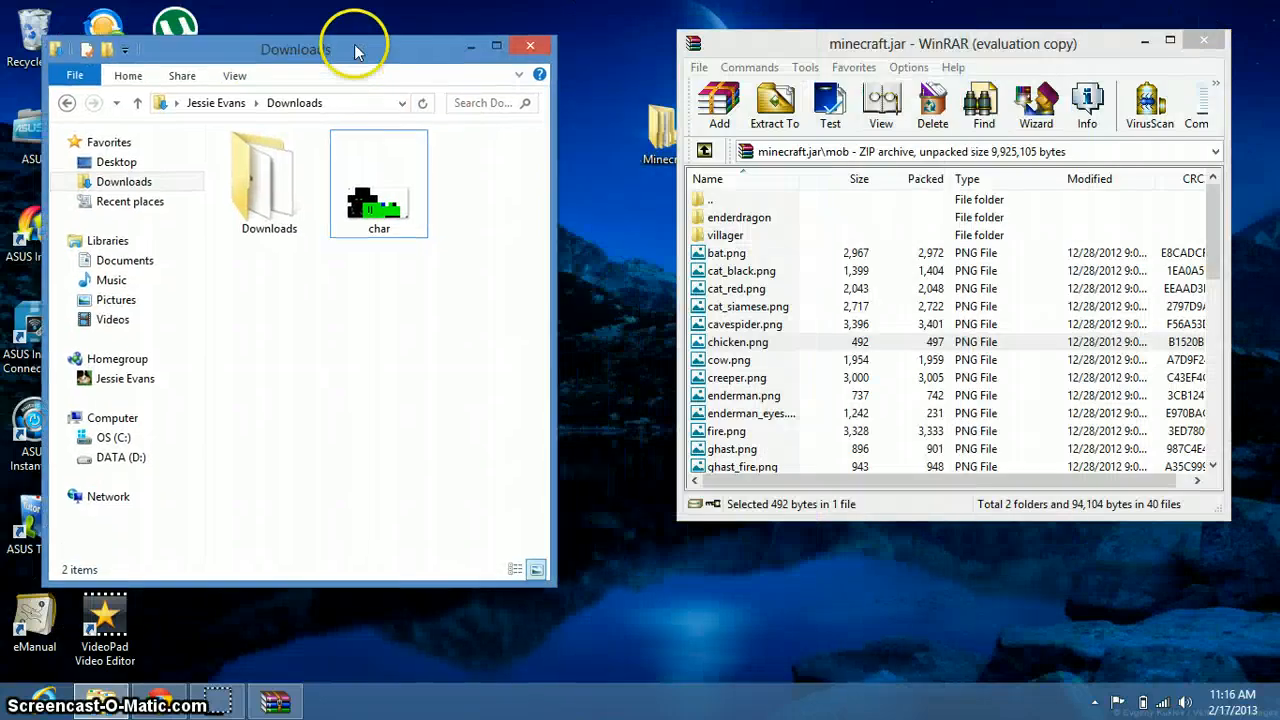
{"action": "left_click", "coordinate": [378, 200]}
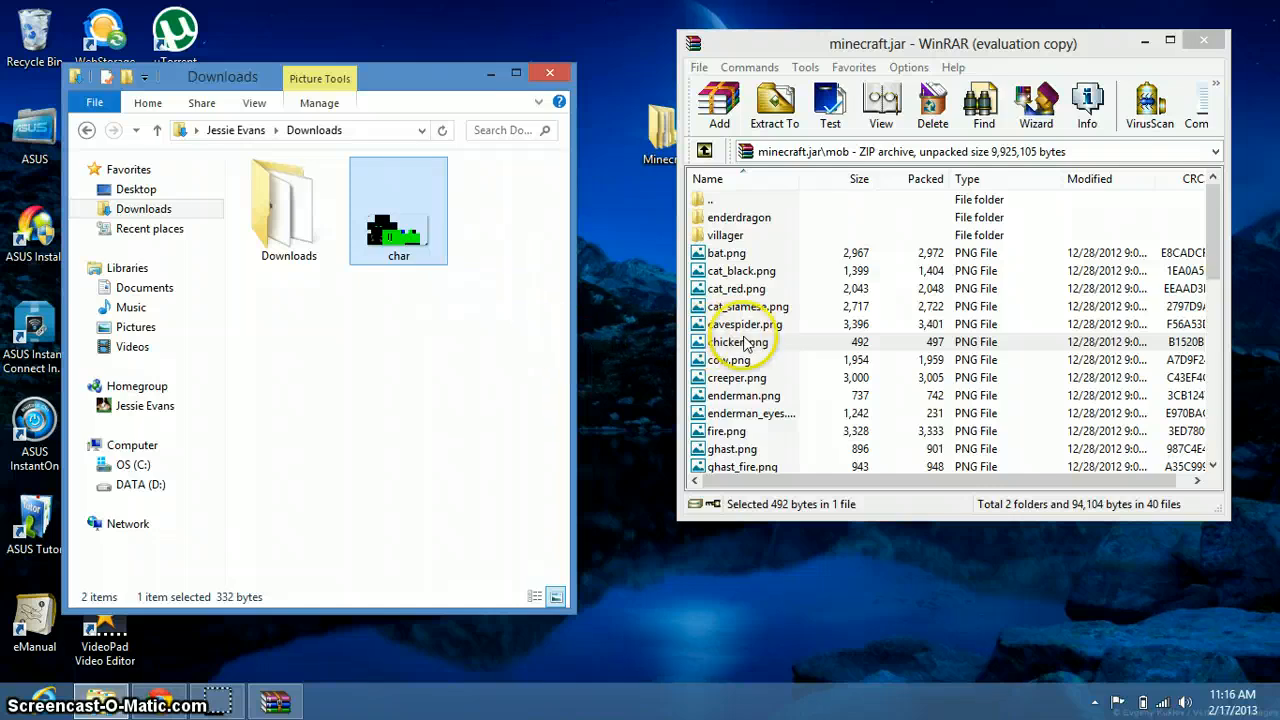
{"action": "left_click", "coordinate": [720, 104]}
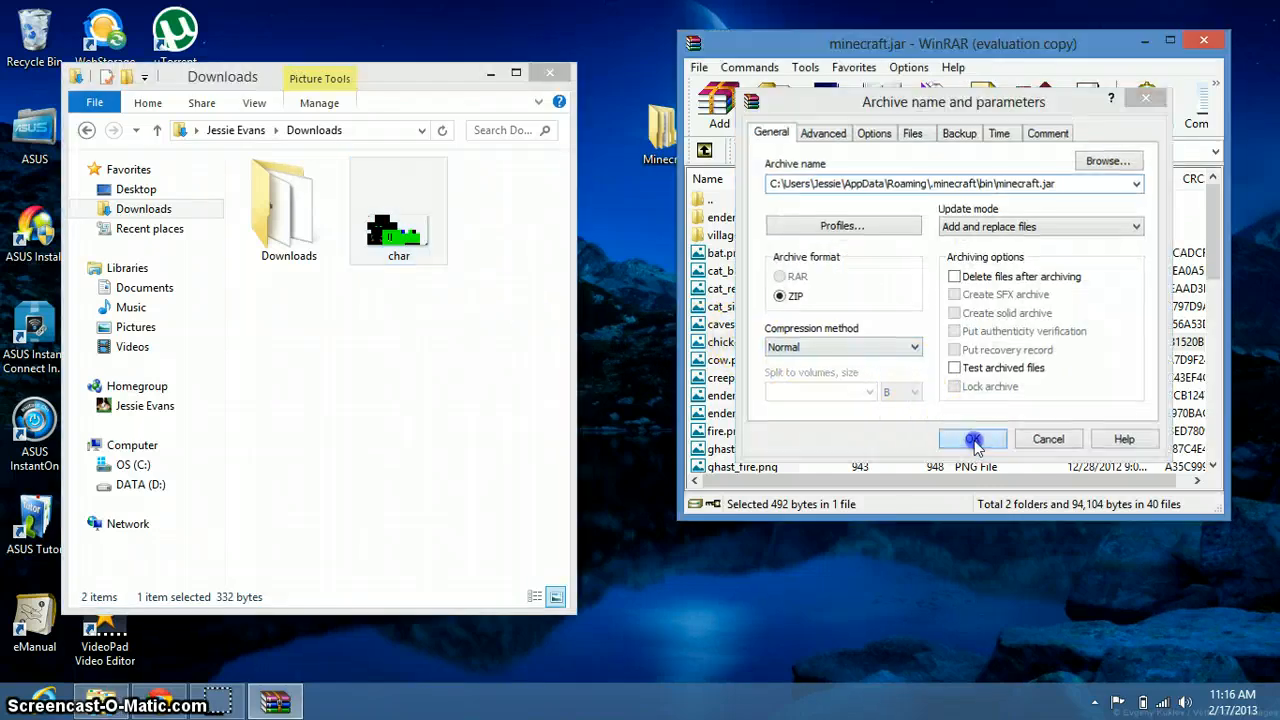
{"action": "left_click", "coordinate": [972, 440]}
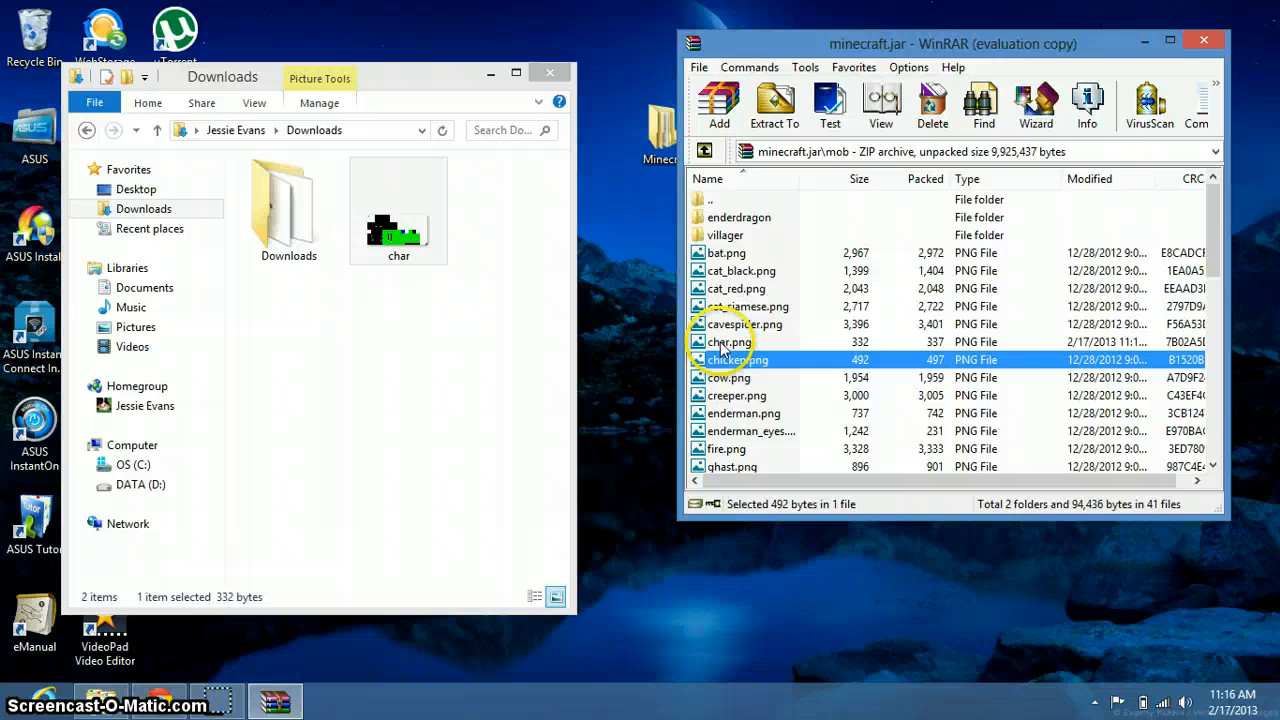
{"action": "left_click", "coordinate": [728, 340]}
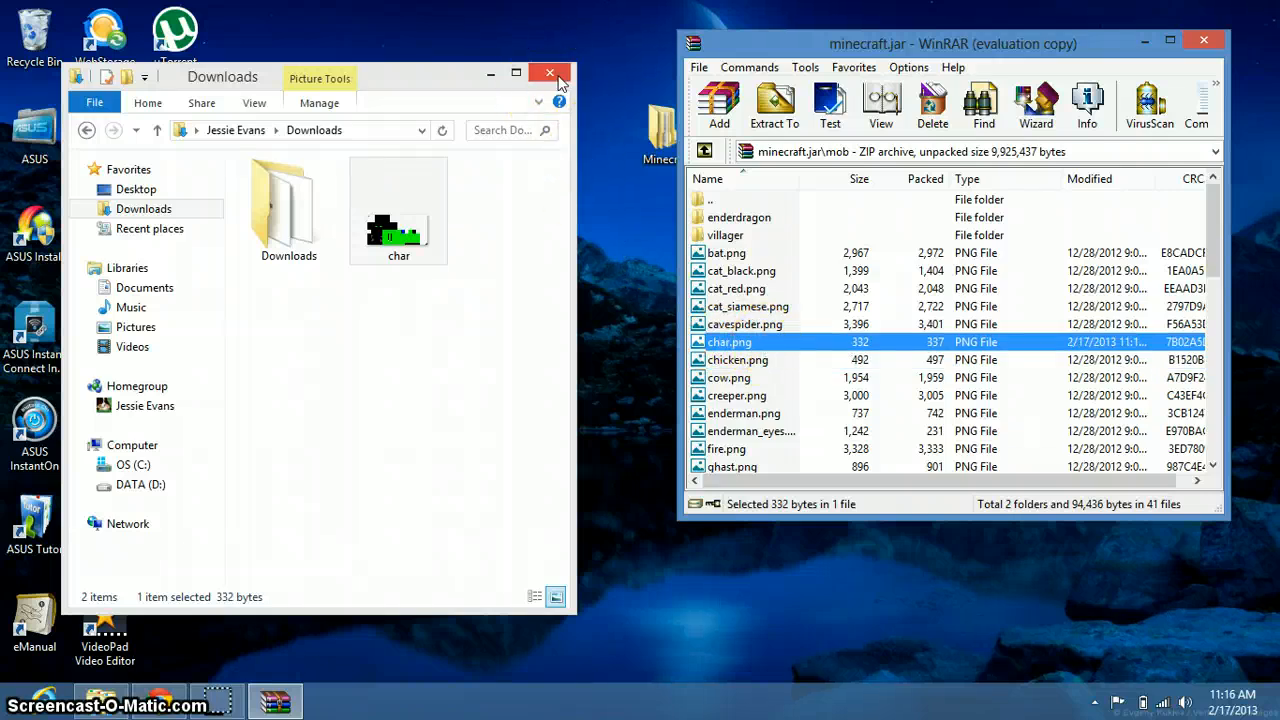
{"action": "left_click", "coordinate": [548, 72]}
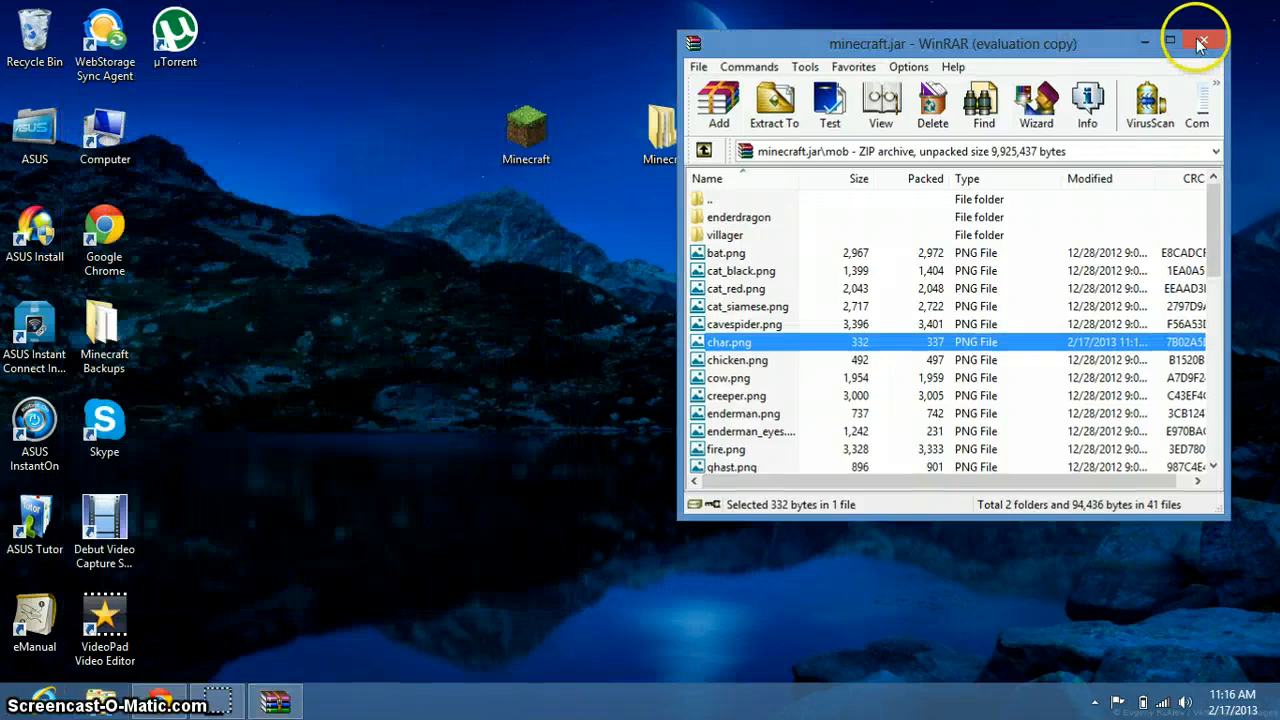
Step: Close WinRAR and launch Minecraft from its desktop shortcut
{"action": "left_click", "coordinate": [1202, 44]}
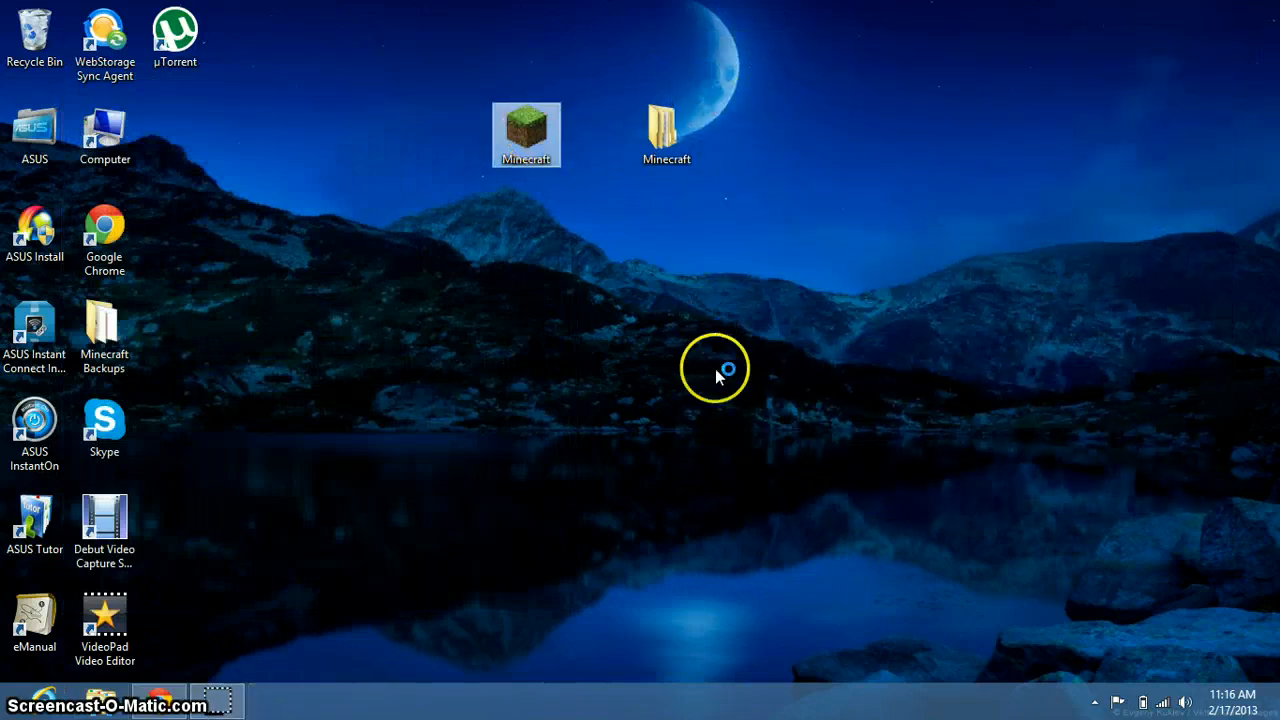
{"action": "mouse_move", "coordinate": [930, 404]}
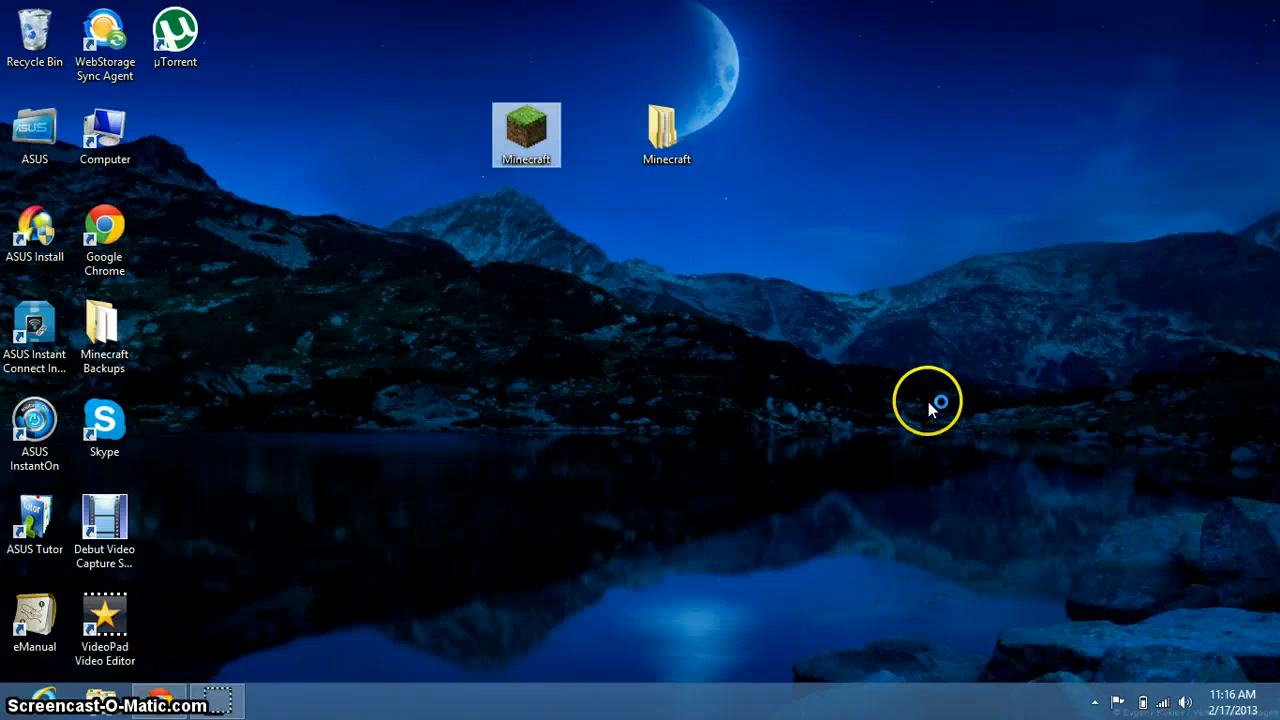
{"action": "double_click", "coordinate": [526, 136]}
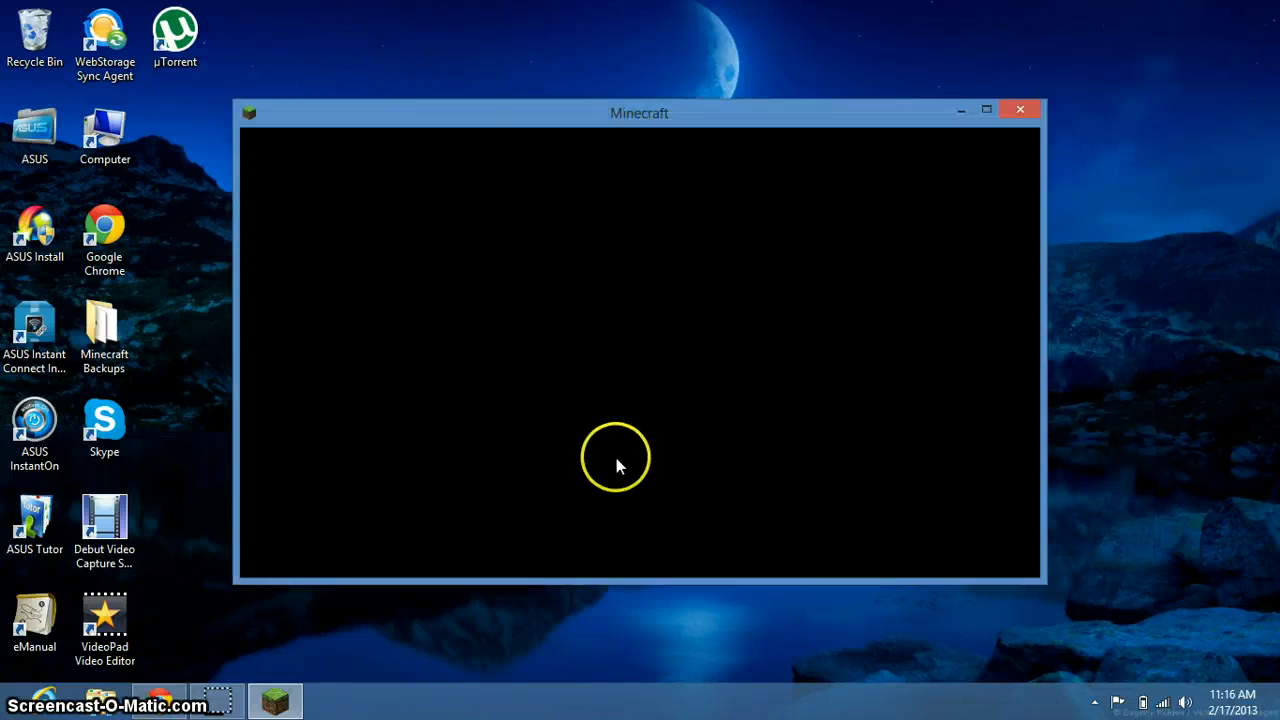
{"action": "mouse_move", "coordinate": [532, 444]}
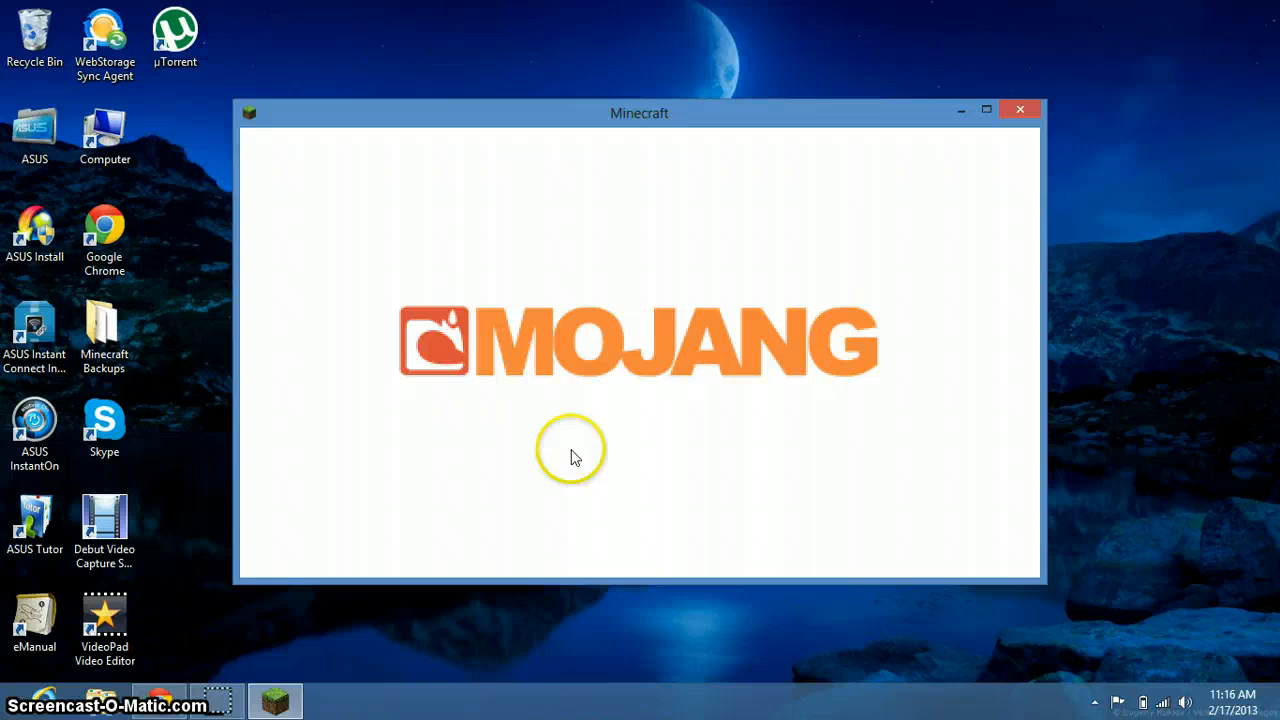
{"action": "mouse_move", "coordinate": [300, 616]}
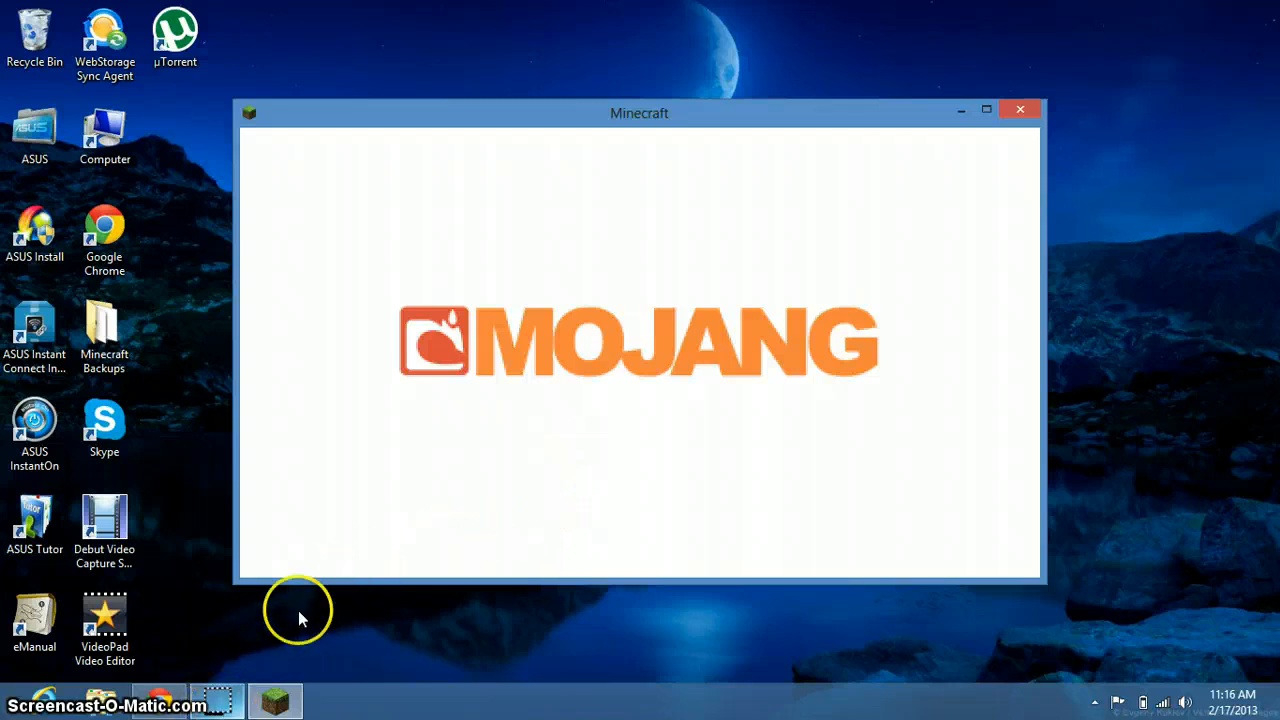
{"action": "mouse_move", "coordinate": [324, 602]}
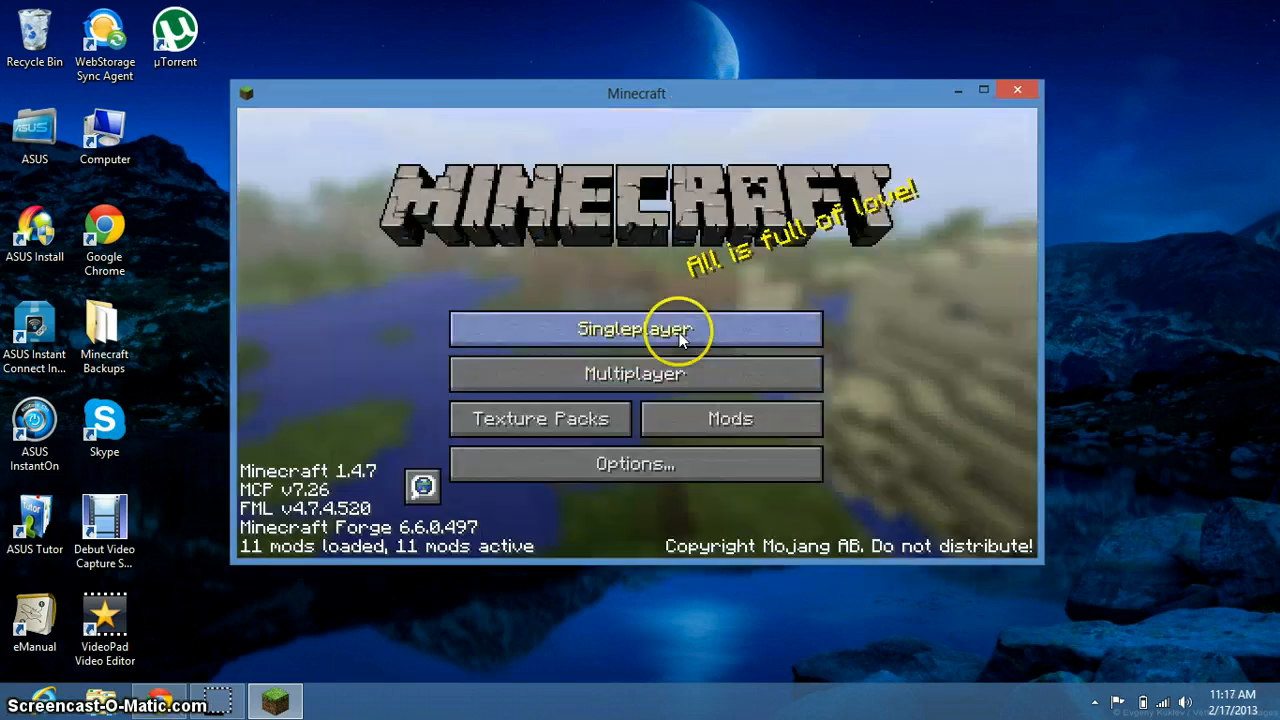
Step: Load the Boom Chica Wow Wow singleplayer world to show the green hoodie skin
{"action": "left_click", "coordinate": [636, 328]}
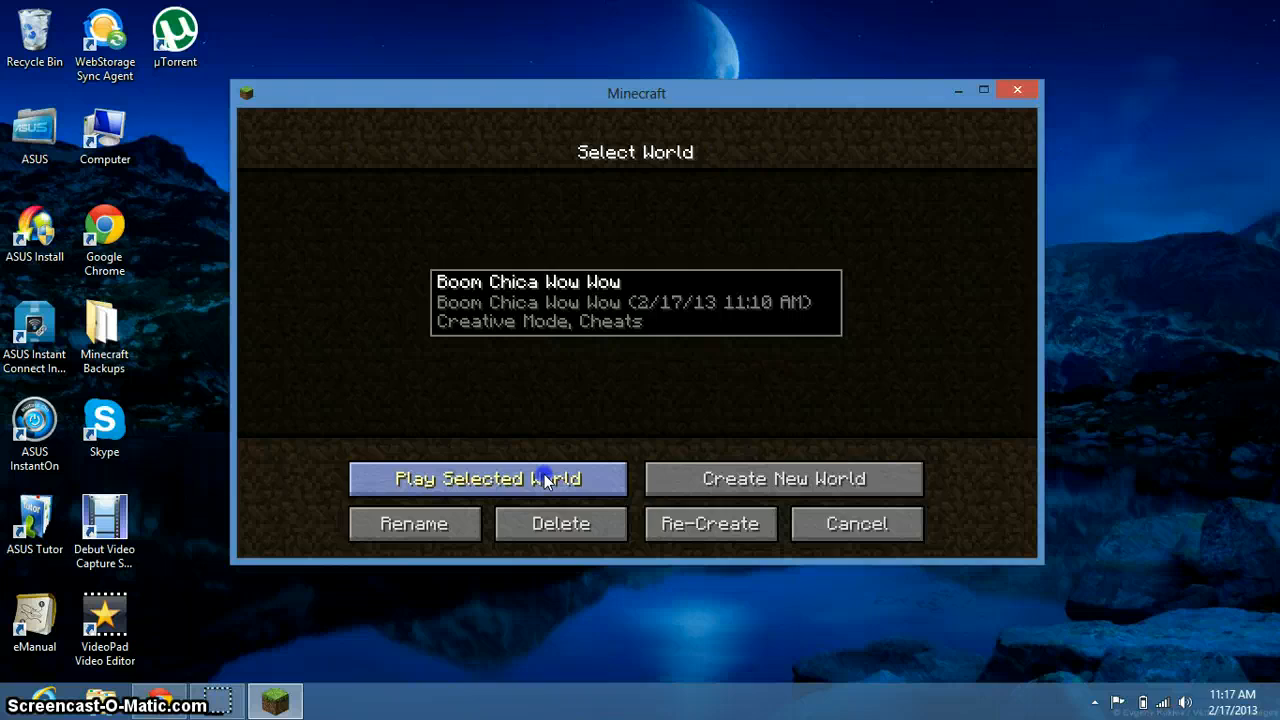
{"action": "left_click", "coordinate": [488, 478]}
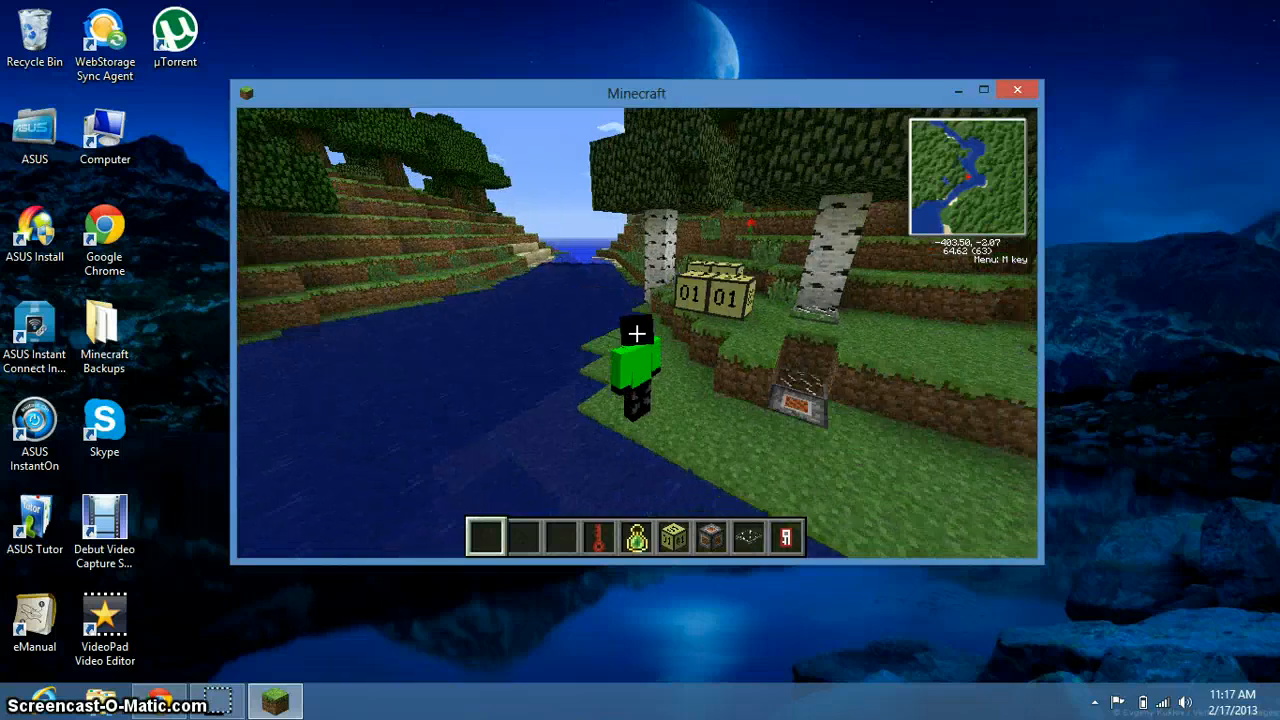
{"action": "mouse_move", "coordinate": [636, 332]}
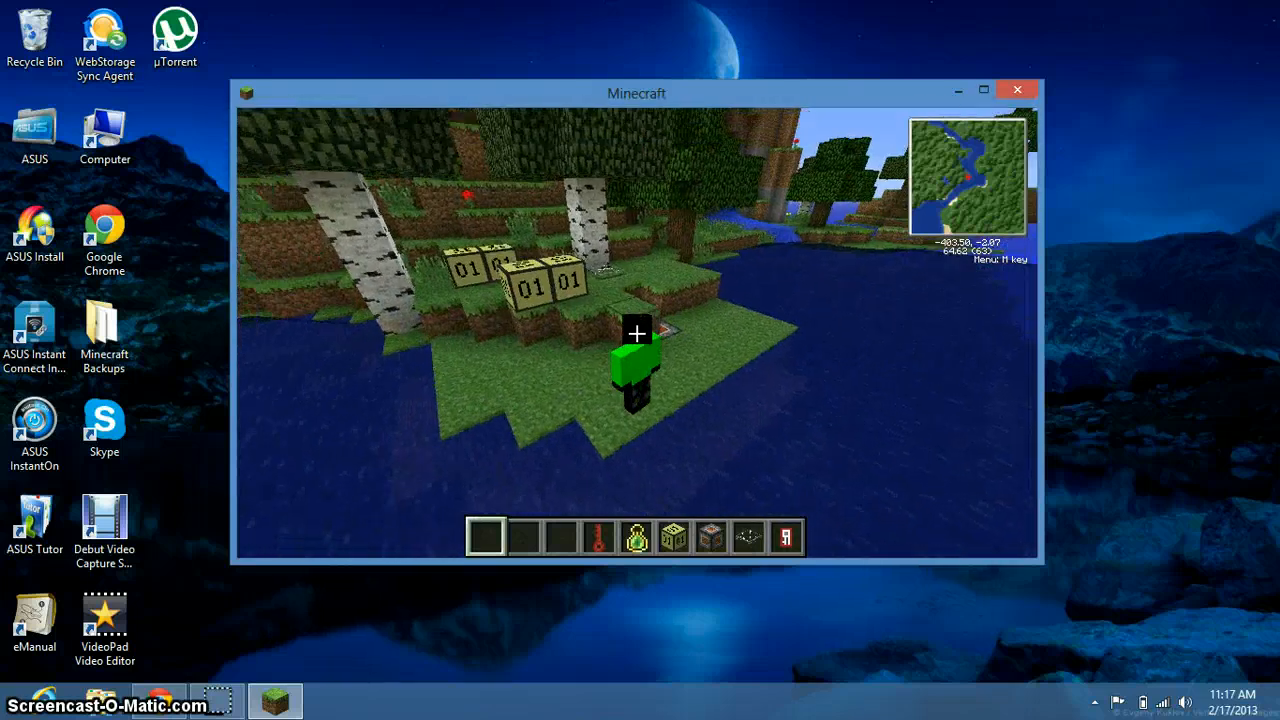